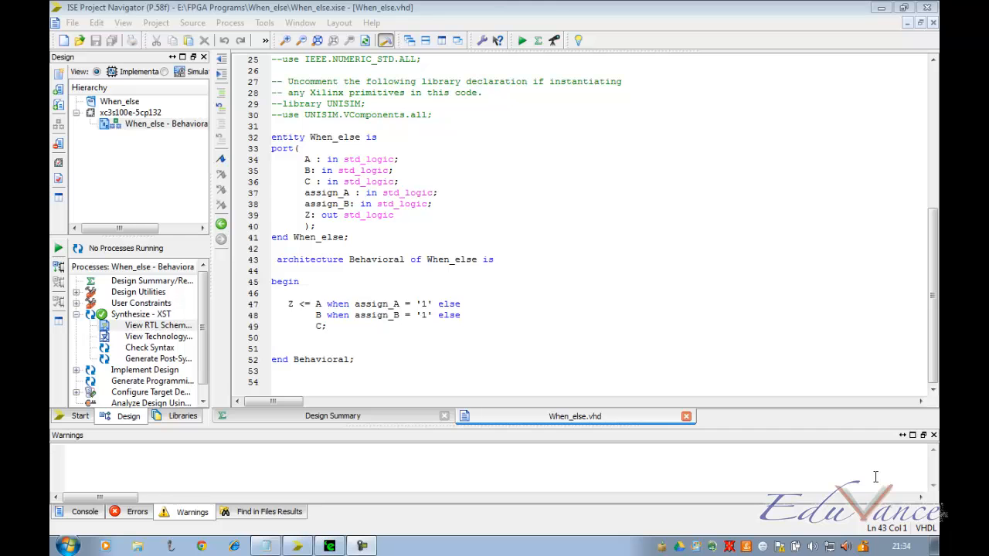
Step: Review the When_else architecture, then start a New Source from the When_else module
click(272, 259)
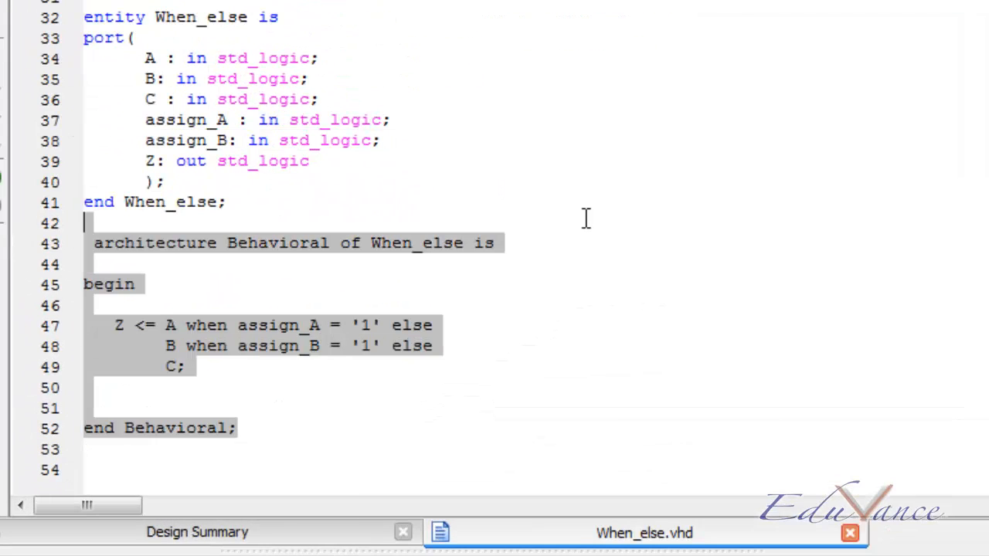
click(586, 219)
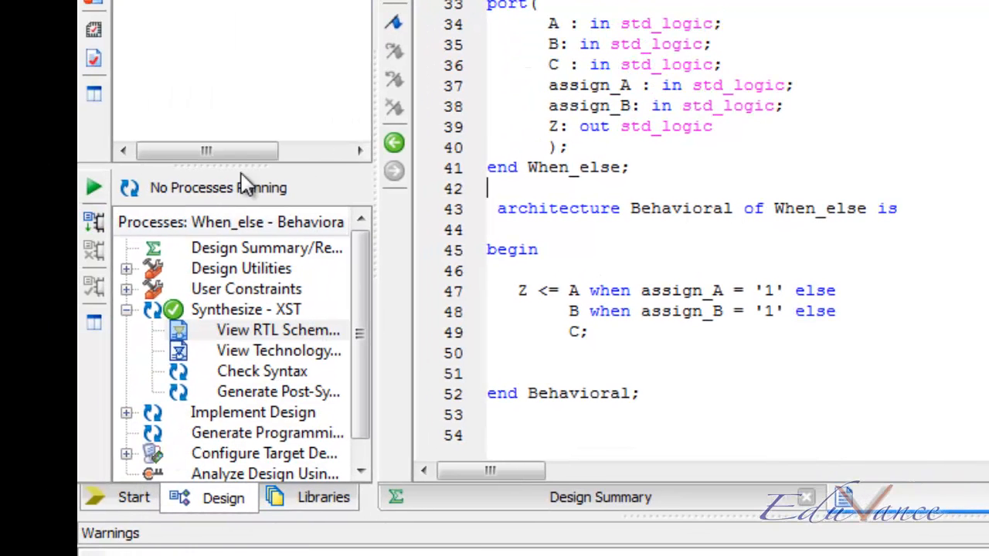
mouse_move(905, 189)
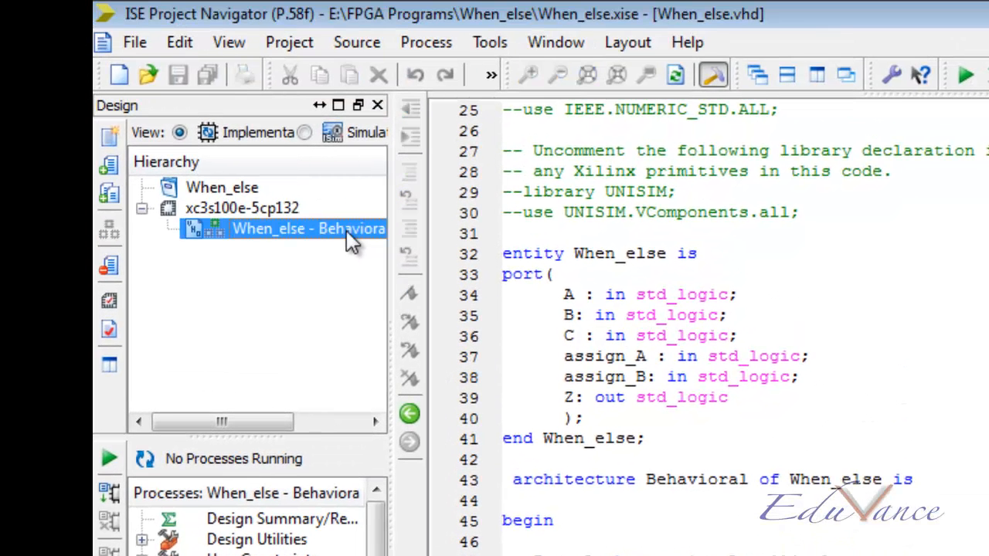
right_click(306, 228)
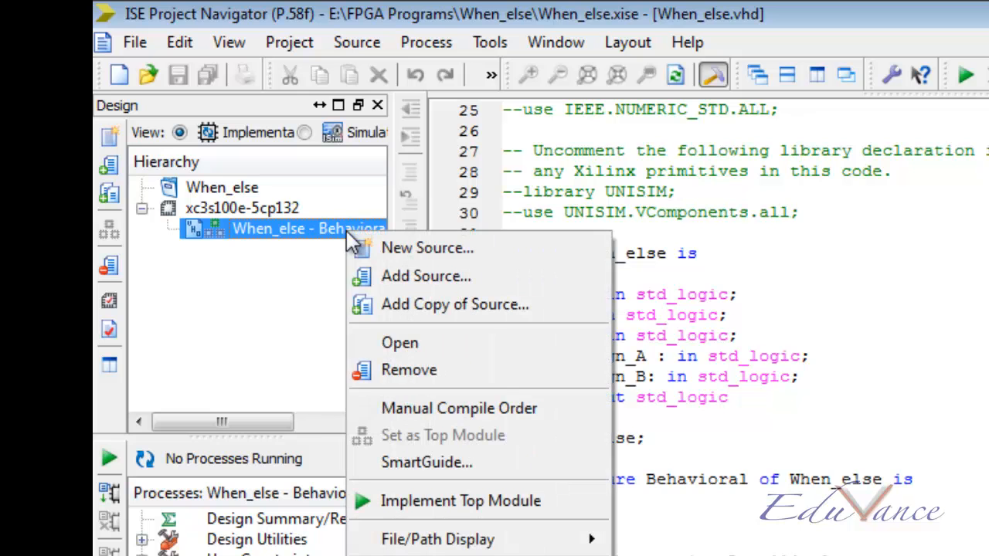
click(427, 248)
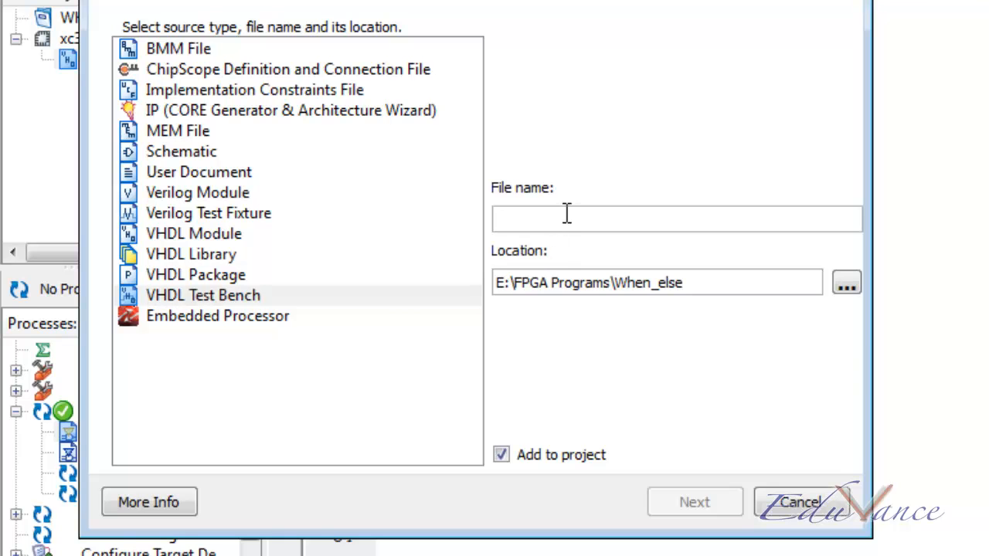
Step: Create a VHDL Test Bench named When_else_tb associated with the When_else module
text(When)
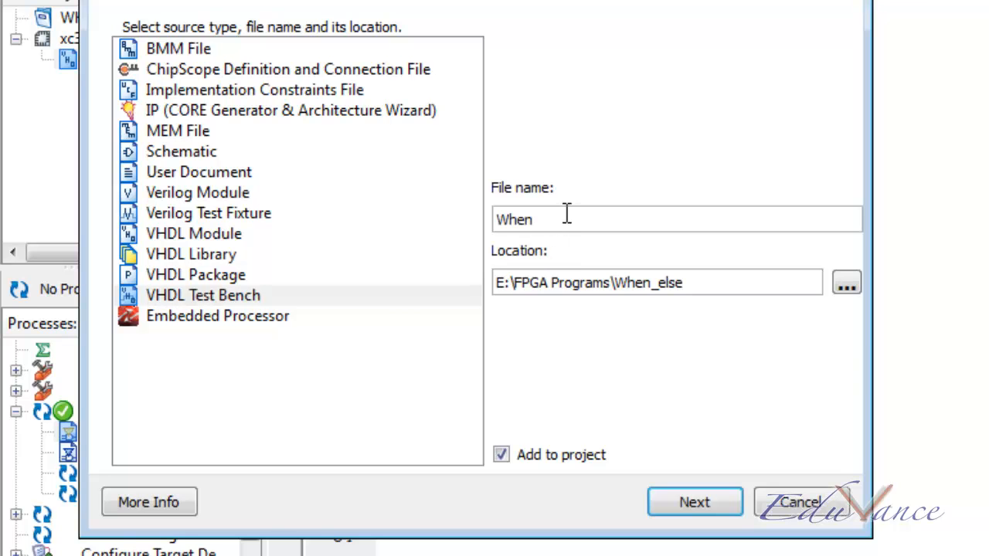
text(_else)
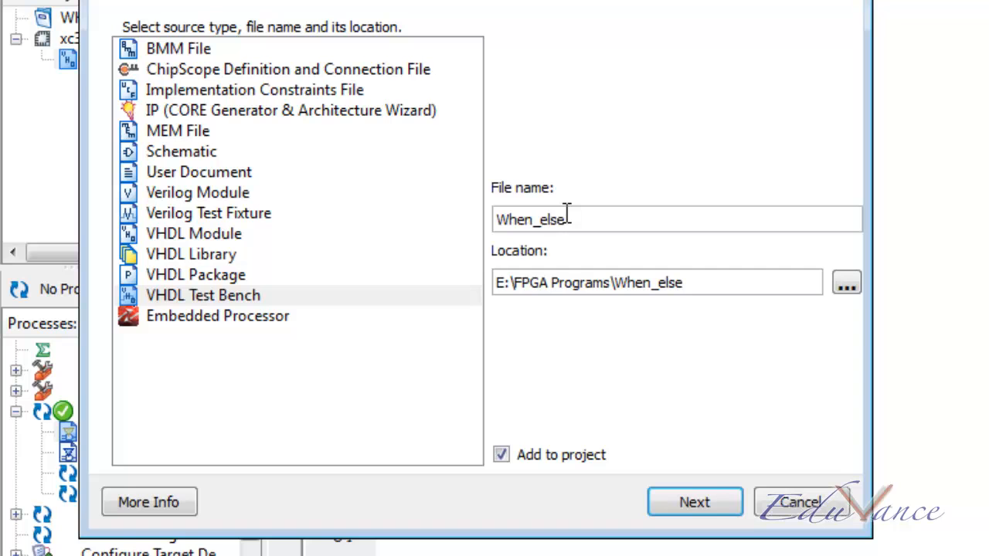
text(_t)
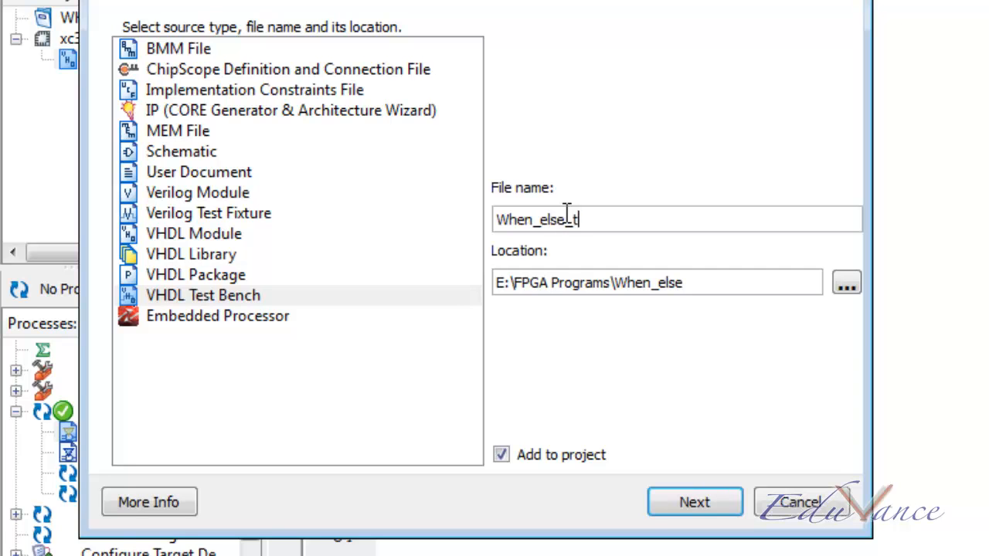
text(b)
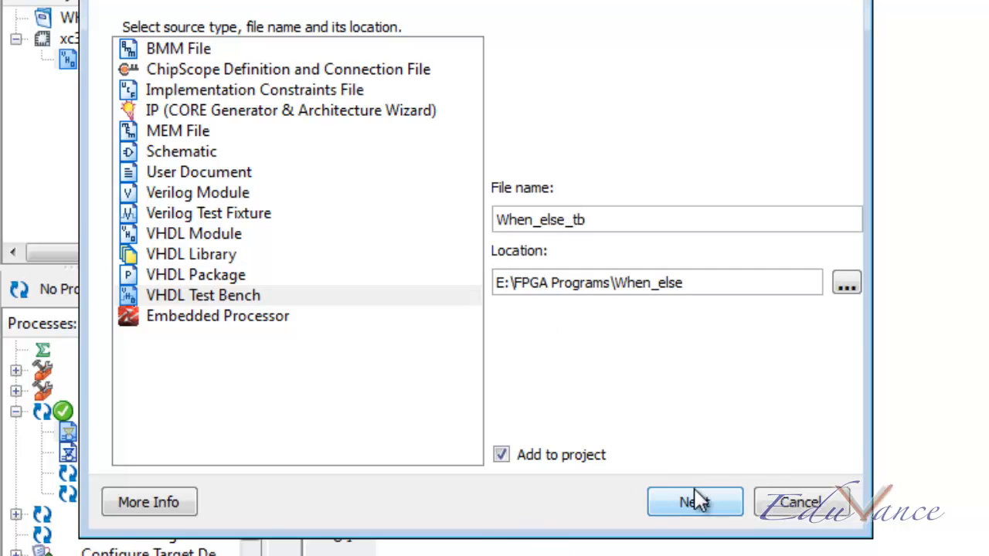
mouse_move(695, 482)
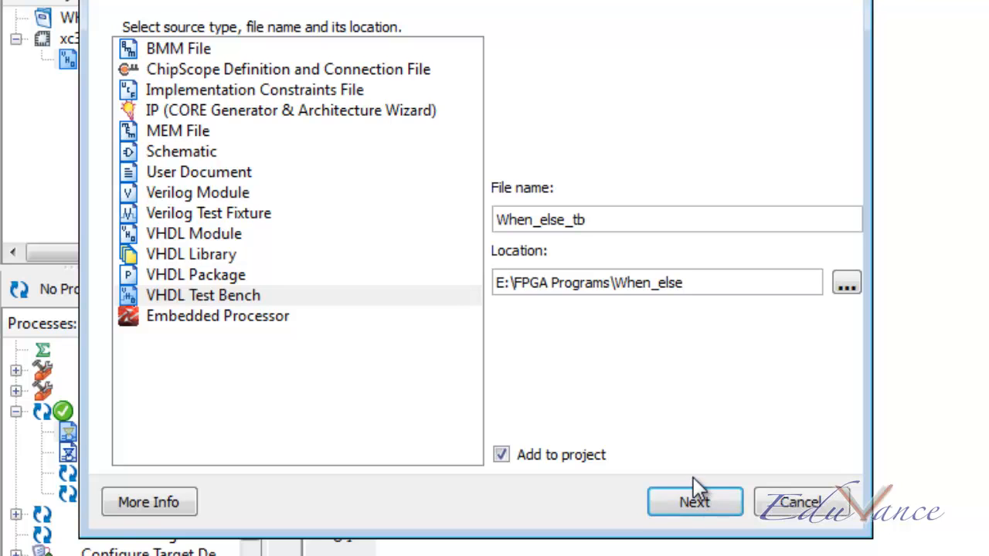
click(692, 500)
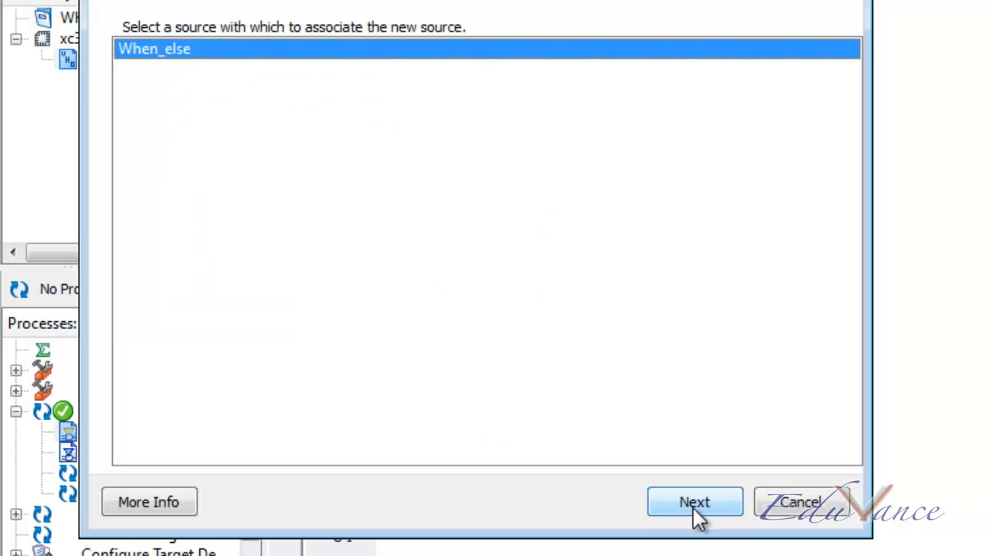
click(692, 502)
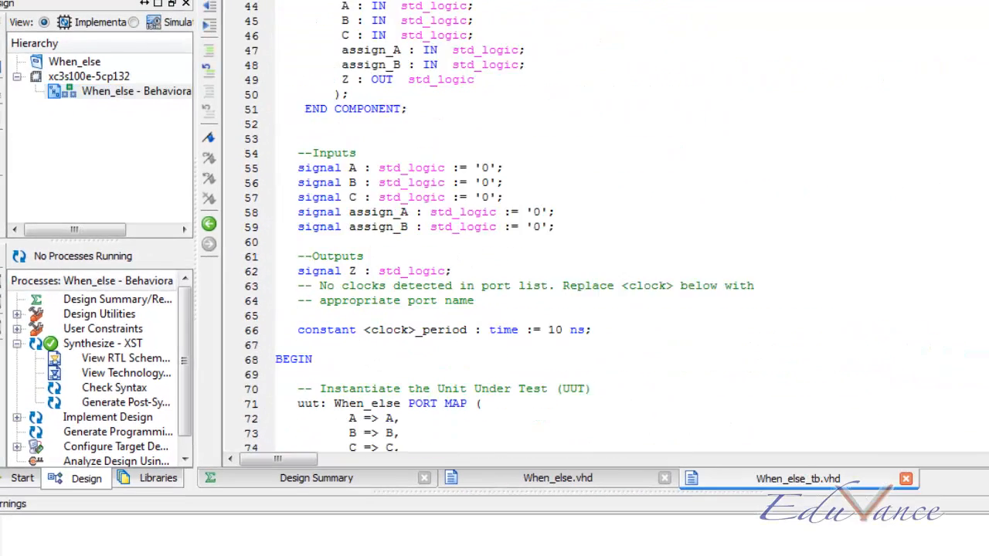
Step: Scroll through the generated When_else_tb template's port map, clock and stimulus sections
scroll(up, 3)
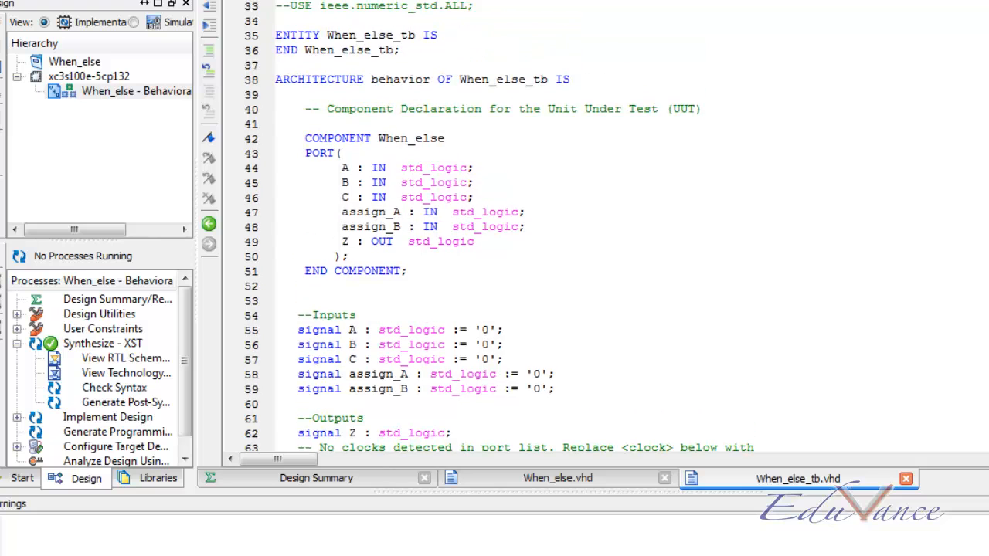
scroll(down, 3)
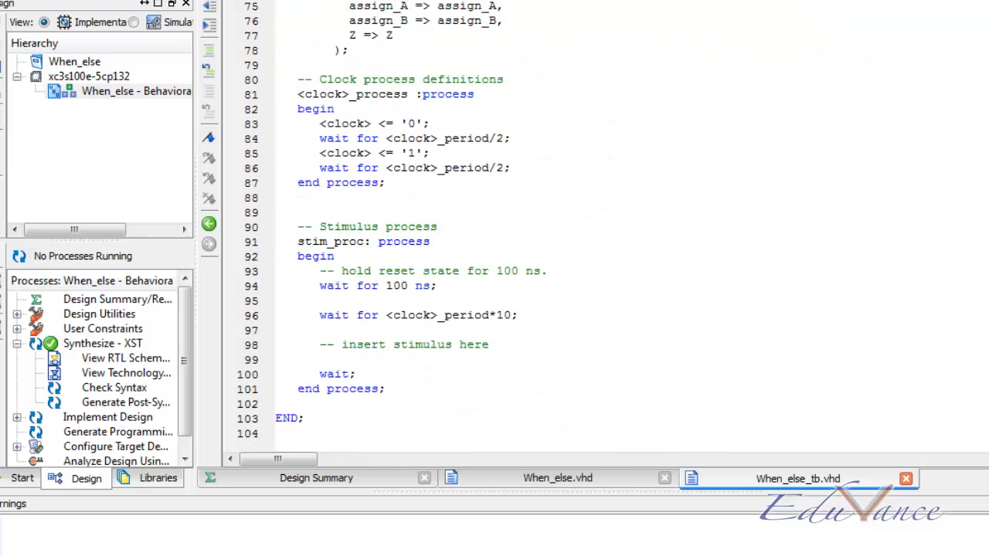
scroll(up, 3)
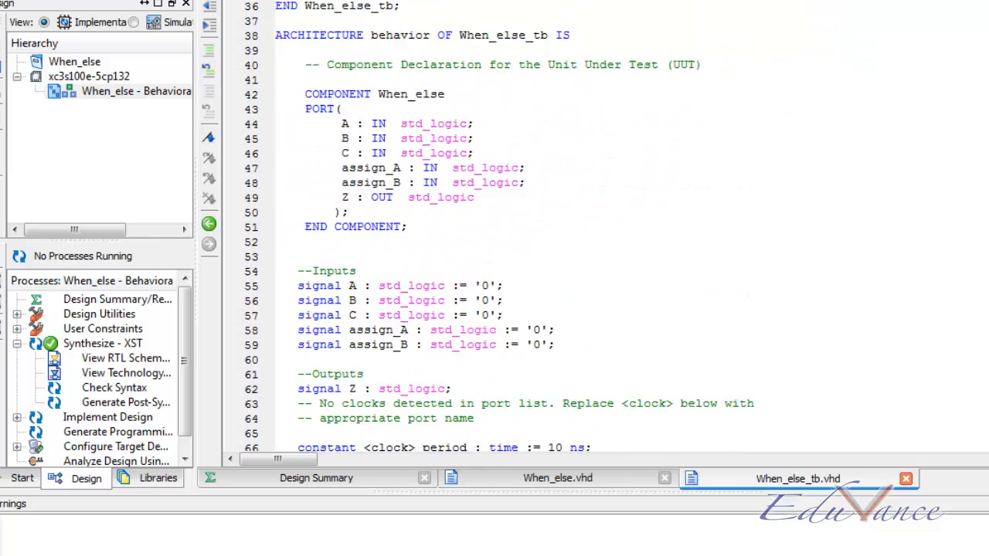
scroll(up, 3)
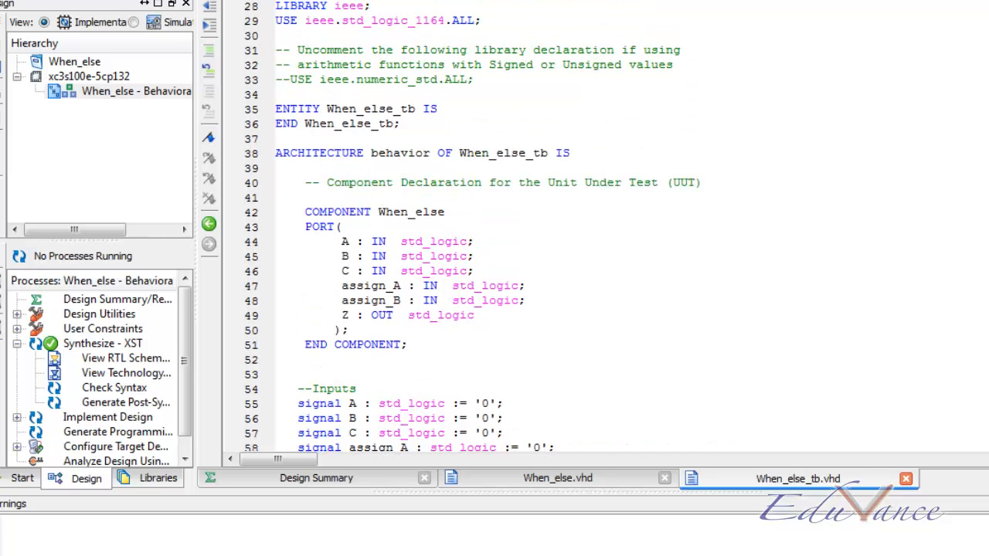
scroll(down, 3)
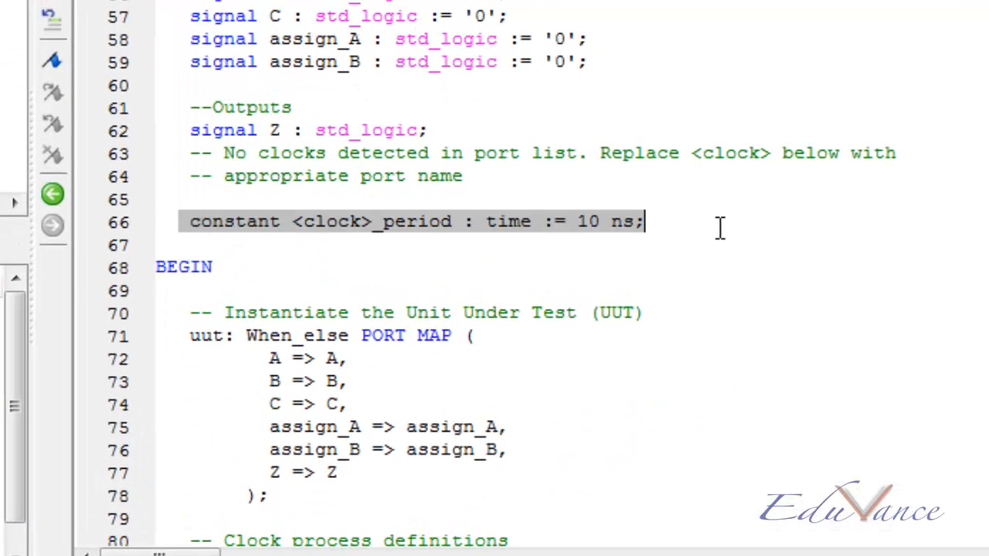
Step: Delete the <clock>_period constant, the clock process and the wait for <clock>_period*10 line
key(Delete)
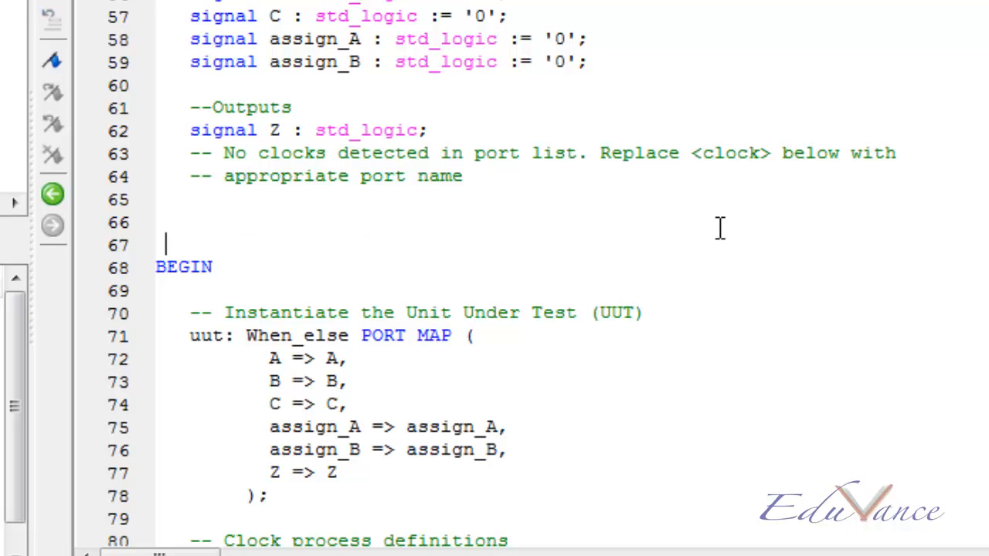
scroll(down, 3)
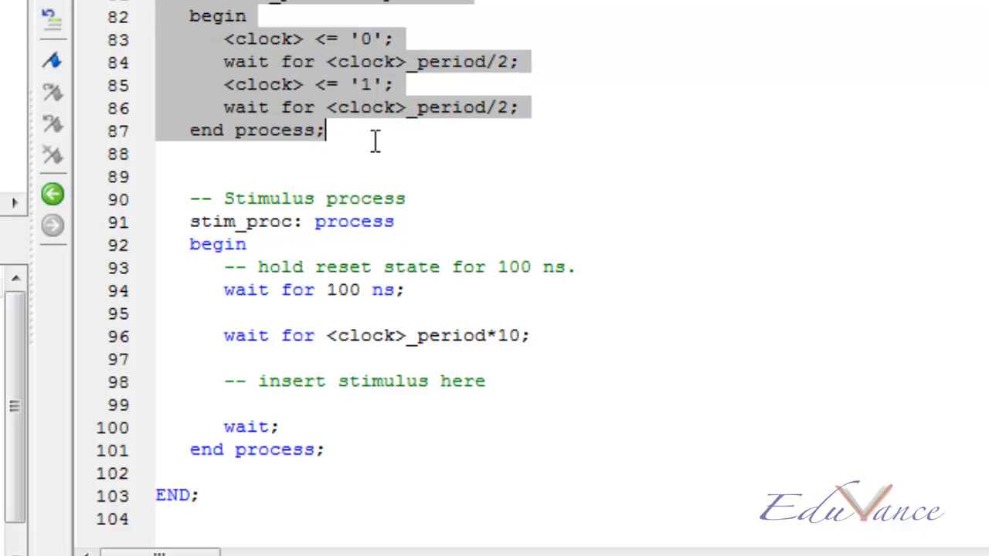
scroll(up, 3)
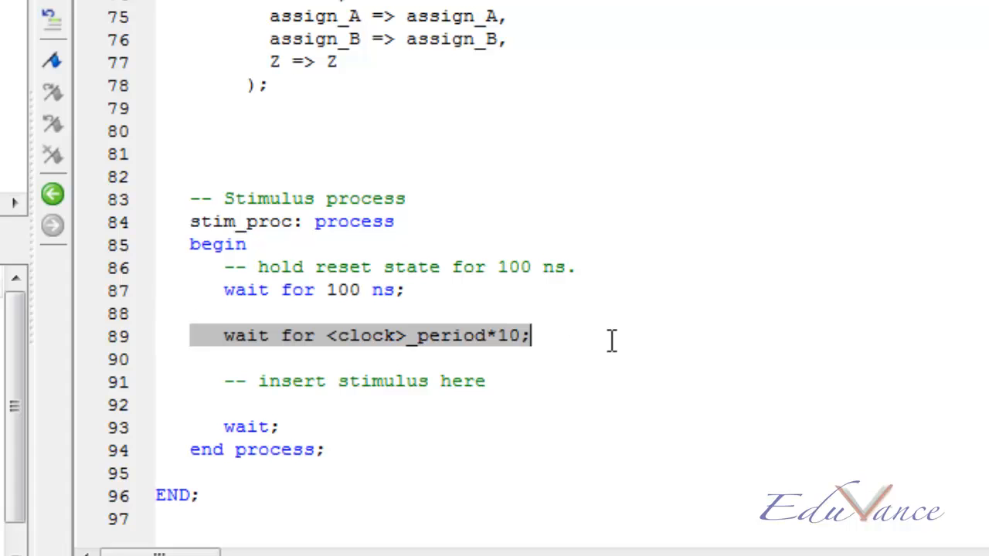
key(Delete)
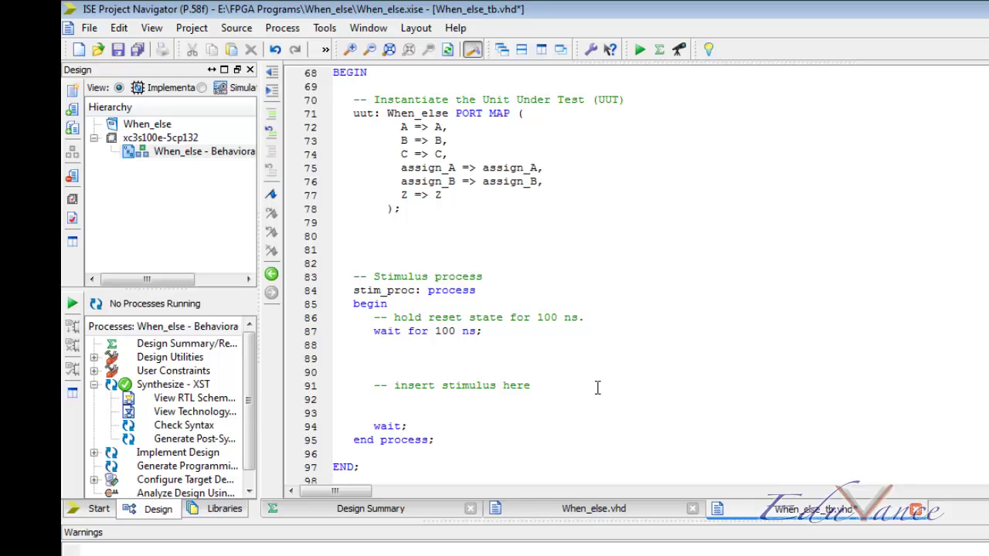
mouse_move(169, 172)
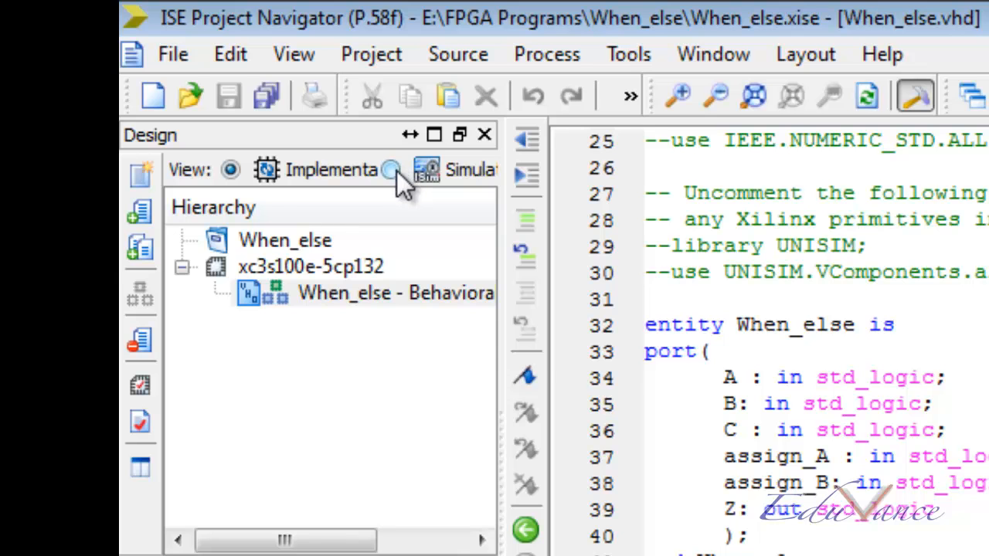
Step: Switch the Design panel to Simulation view and bring the When_else_tb stimulus process into view
click(389, 169)
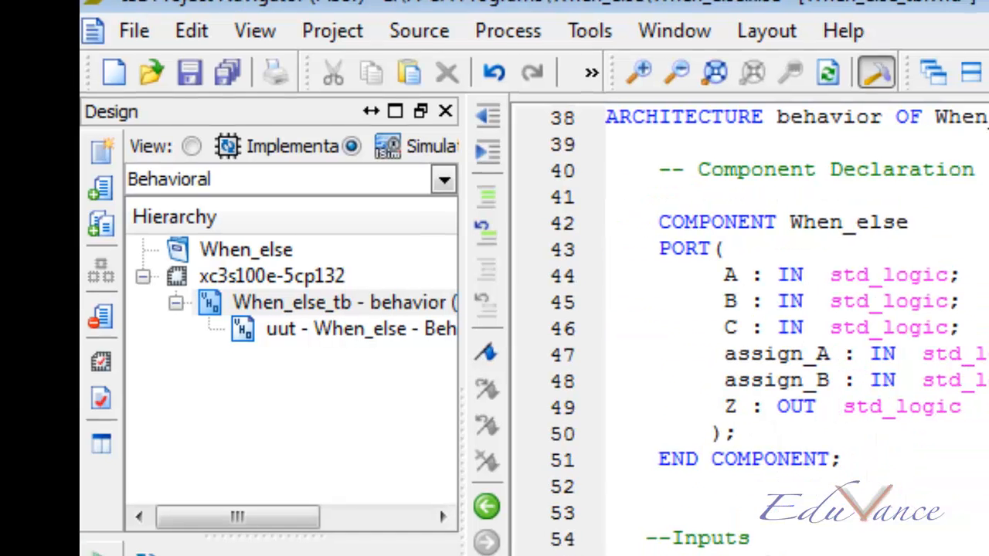
scroll(down, 3)
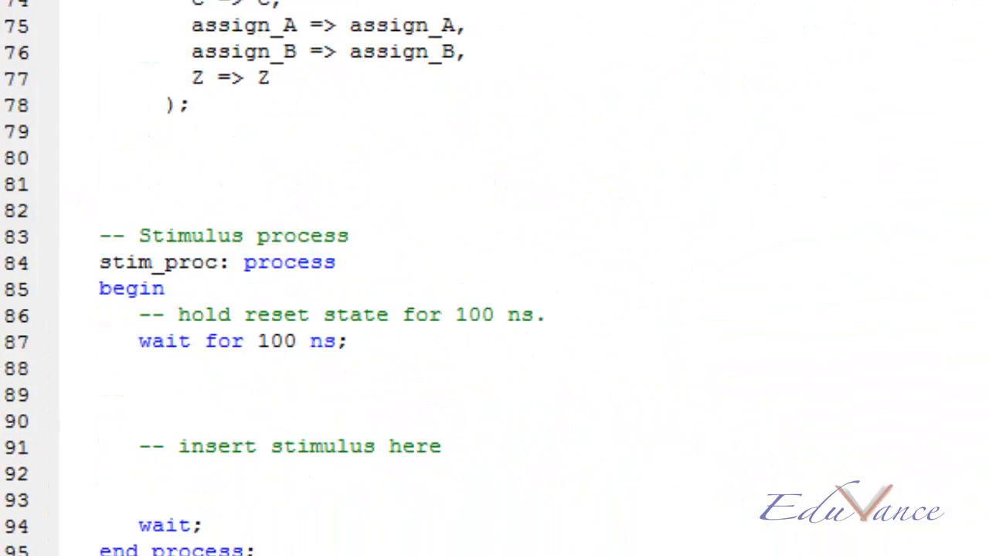
scroll(up, 3)
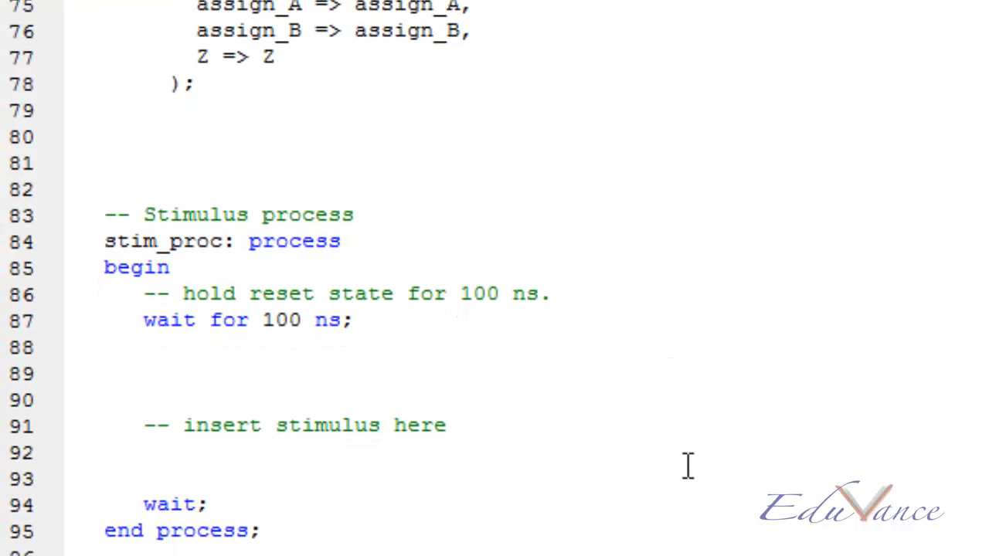
scroll(down, 3)
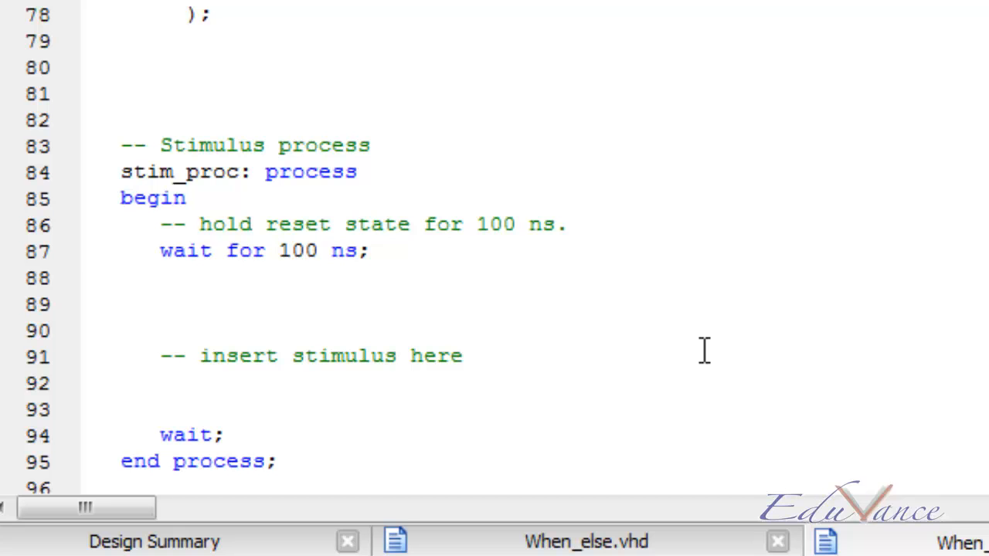
Step: Write the initial stimulus A<='1'; B<='0'; C<='1'; in the stimulus process
text(A<=)
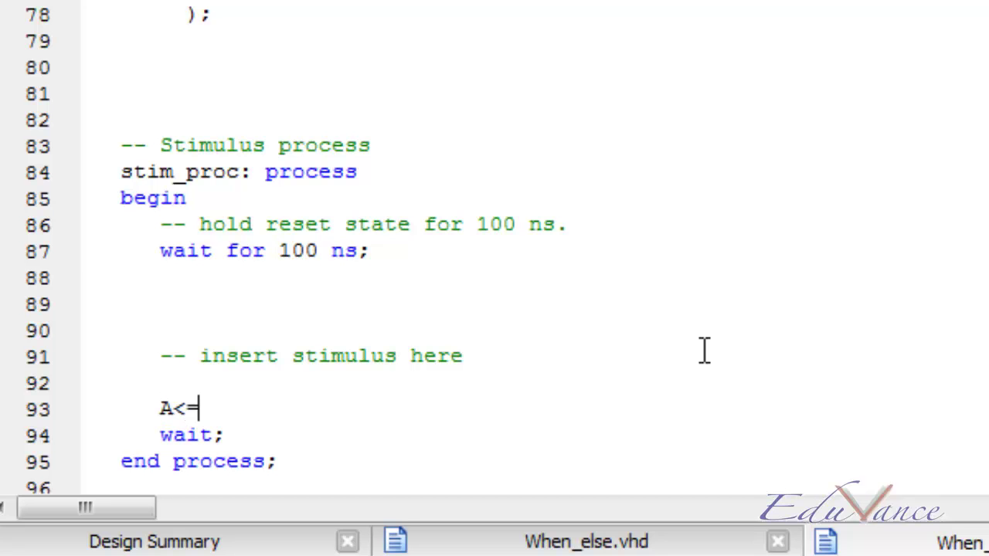
text('1';)
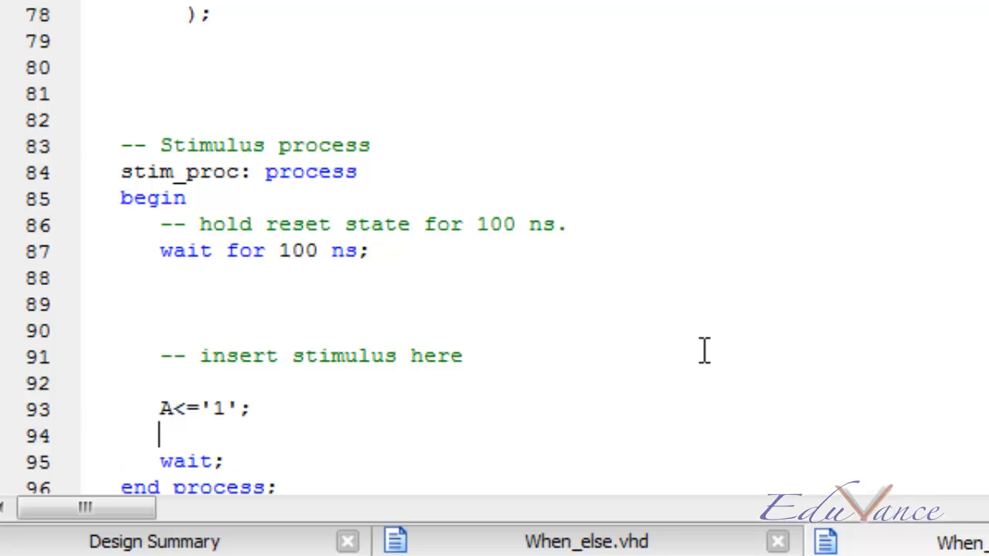
text(B)
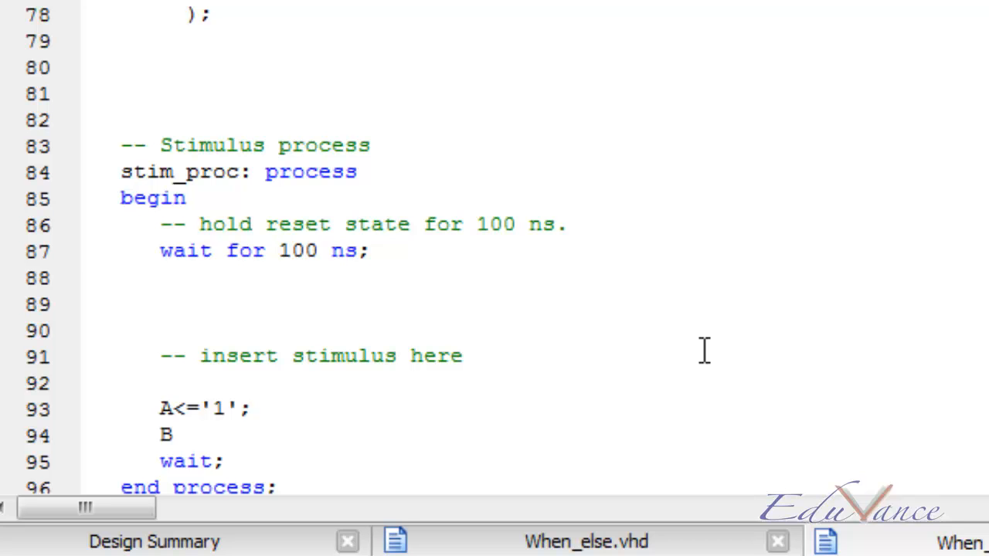
text(<='0';)
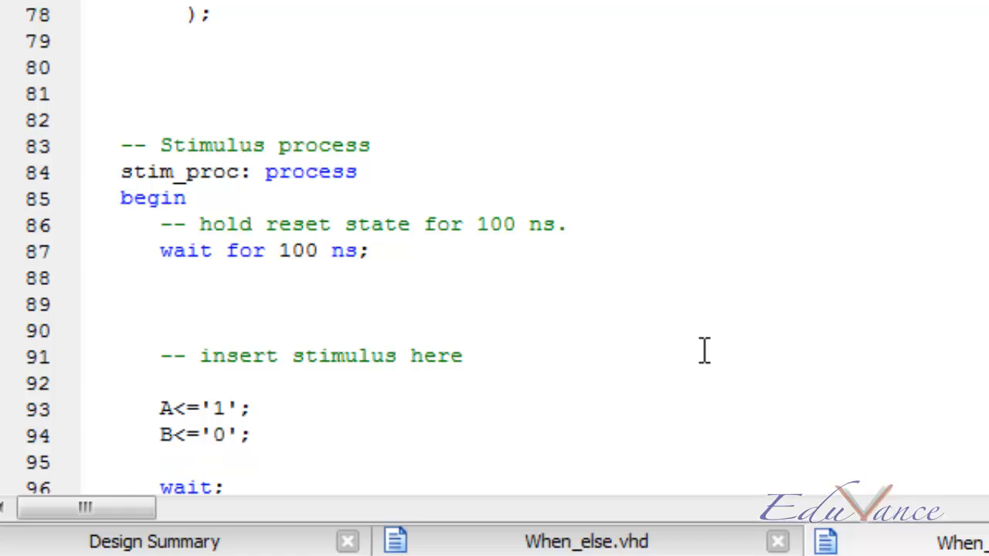
text(C)
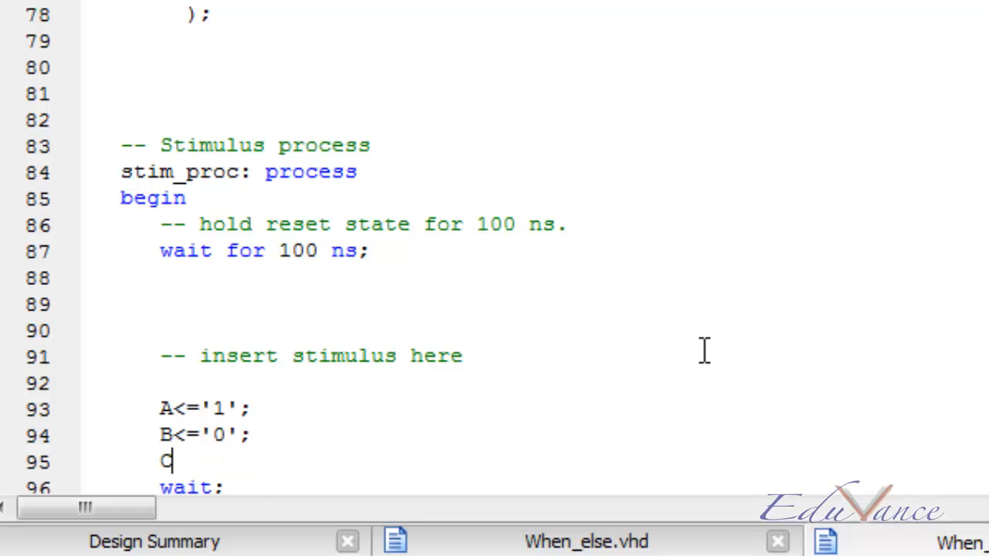
text(<=)
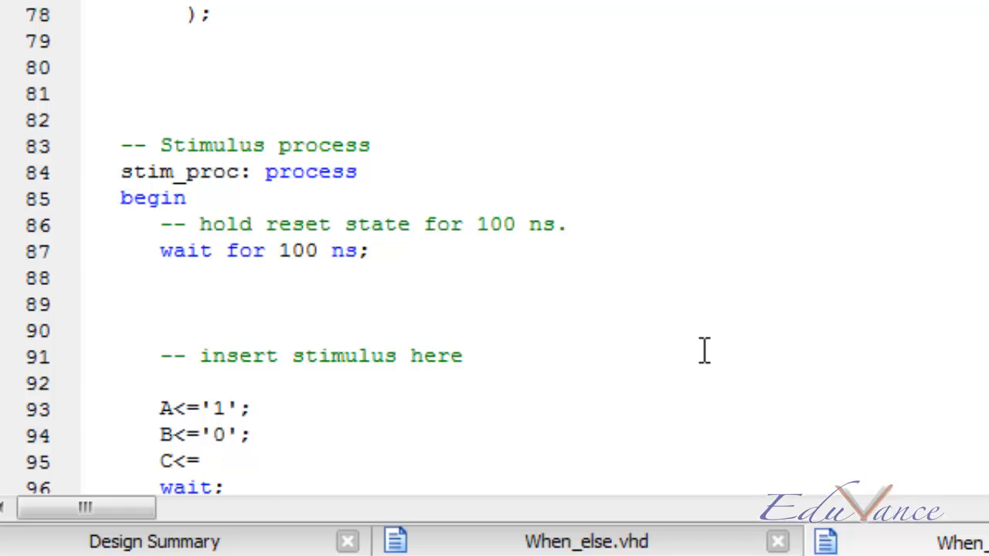
text('1';)
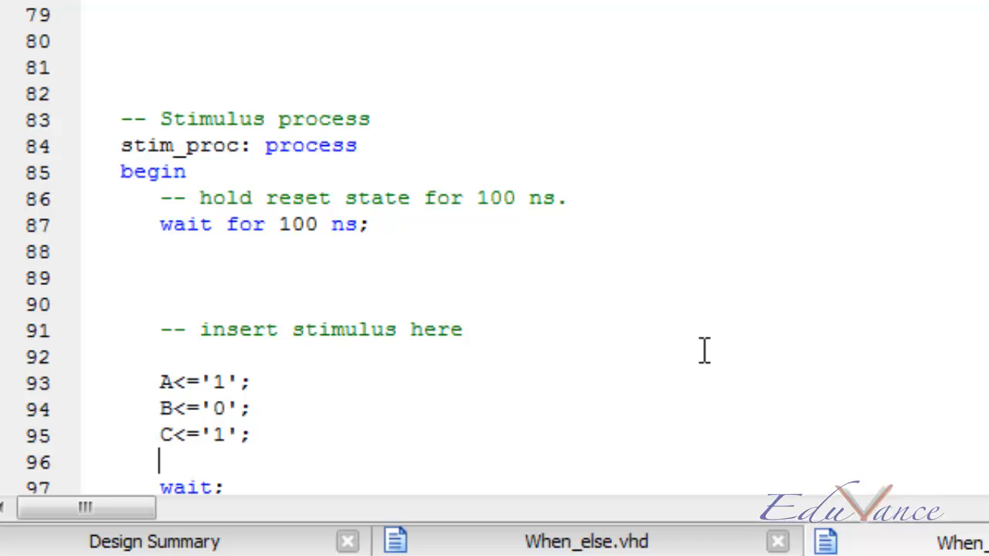
Step: Add the first pair assign_A<='0'; assign_B<='1'; followed by a wait for 10 ns
text(assi)
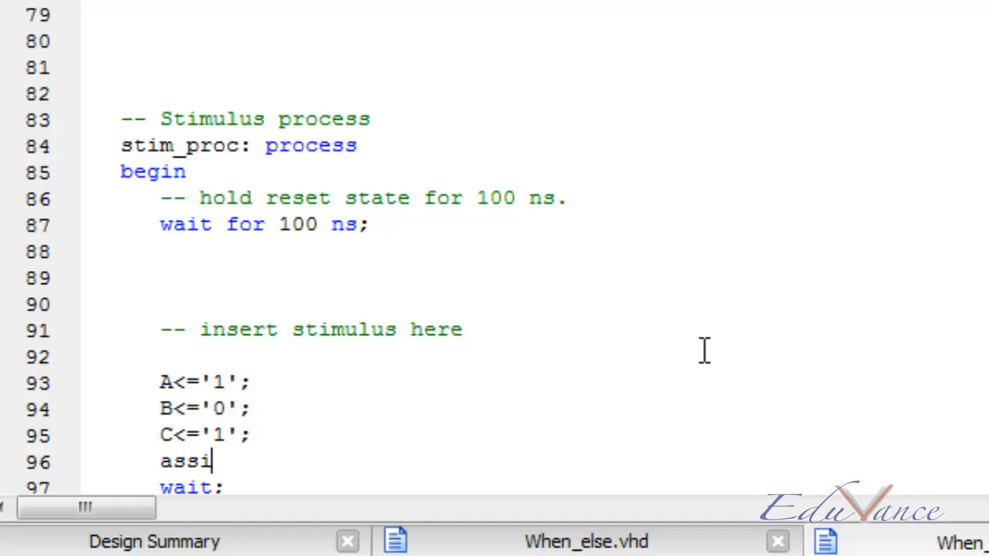
text(gn_a<=)
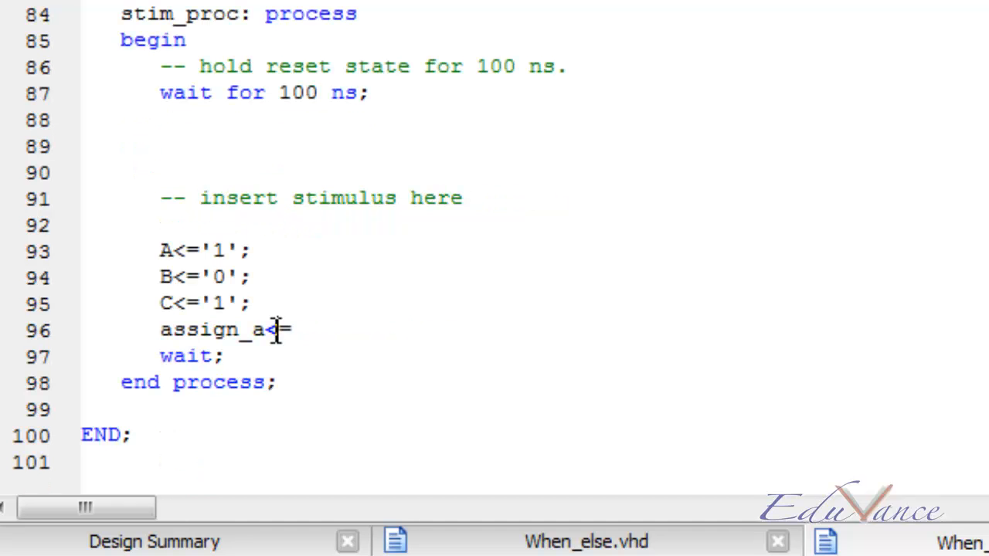
key(Backspace)
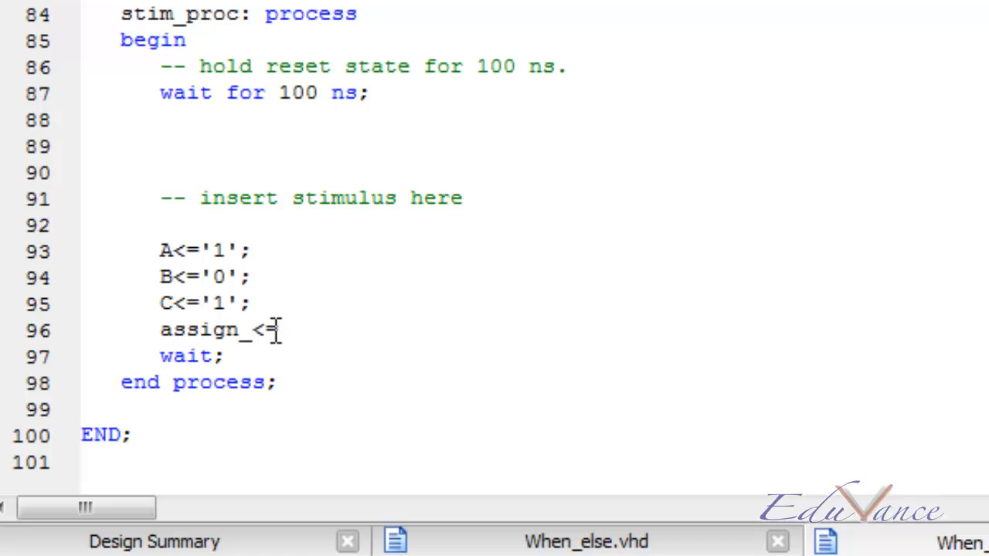
text(A)
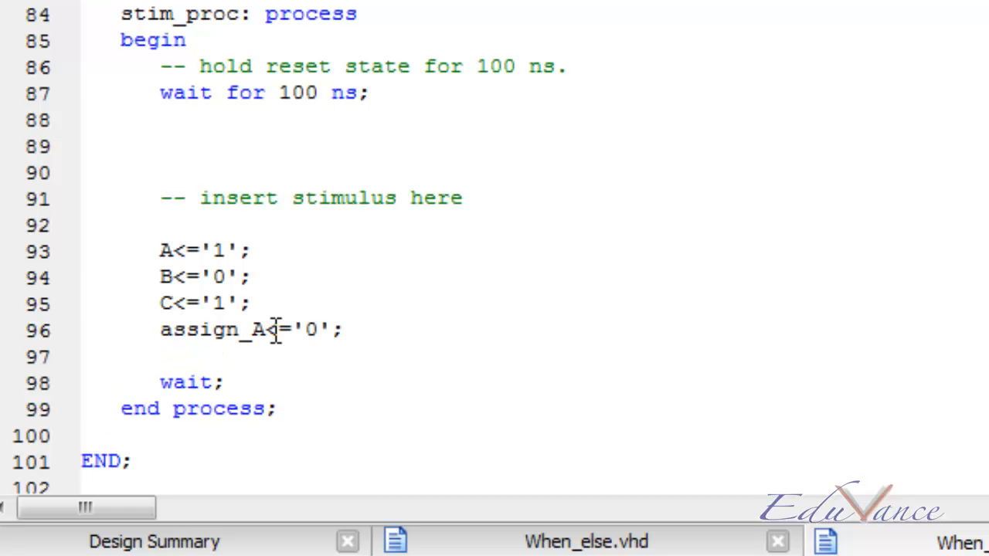
text(assign)
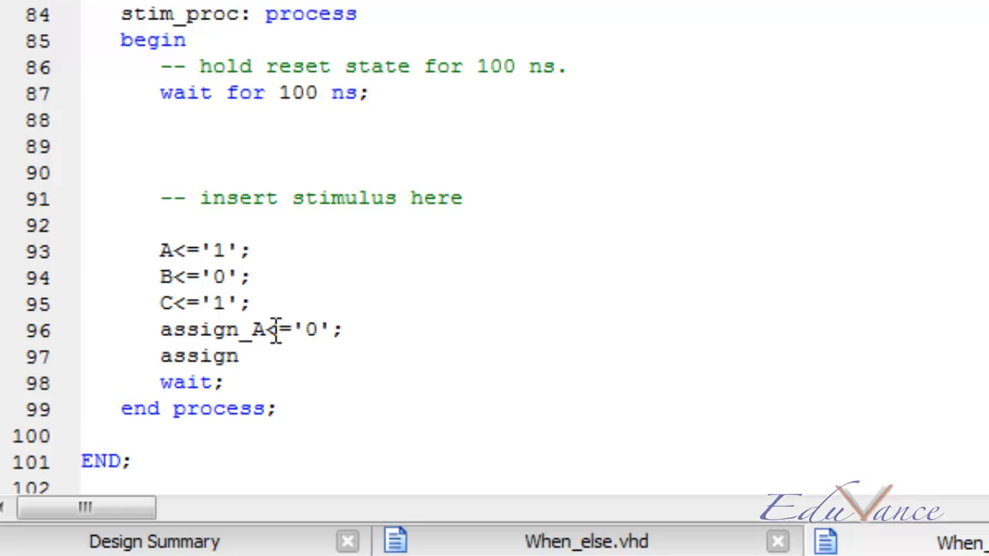
text(_b<=)
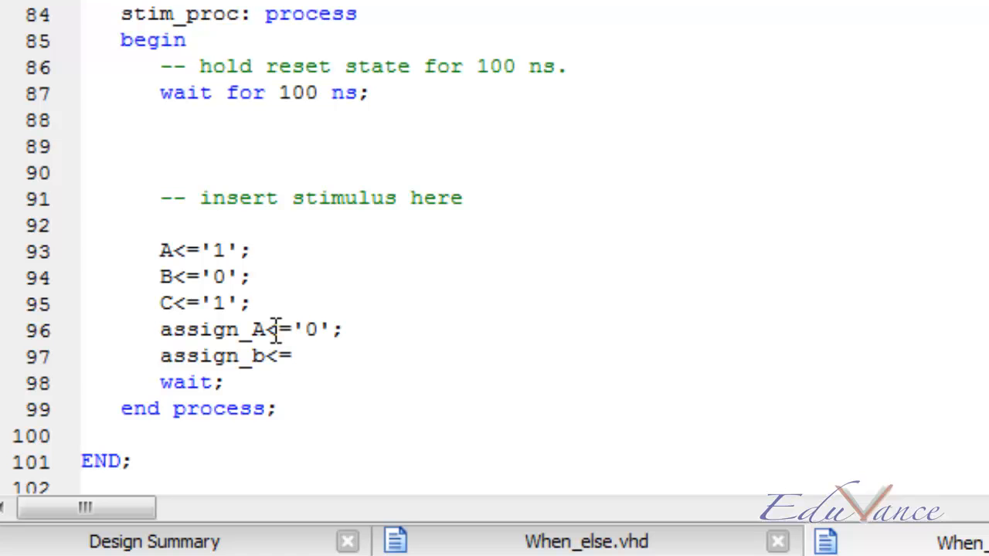
text('1';)
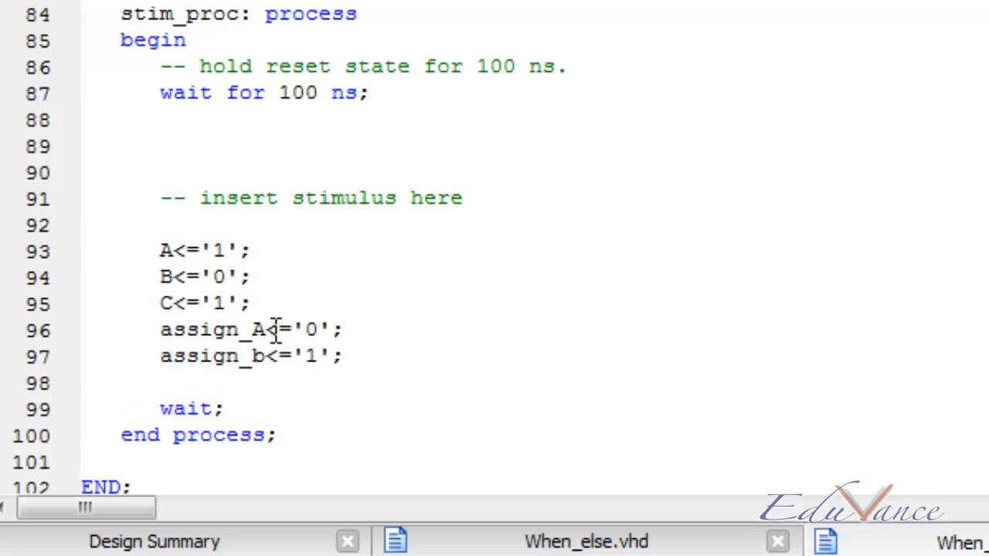
text(wait)
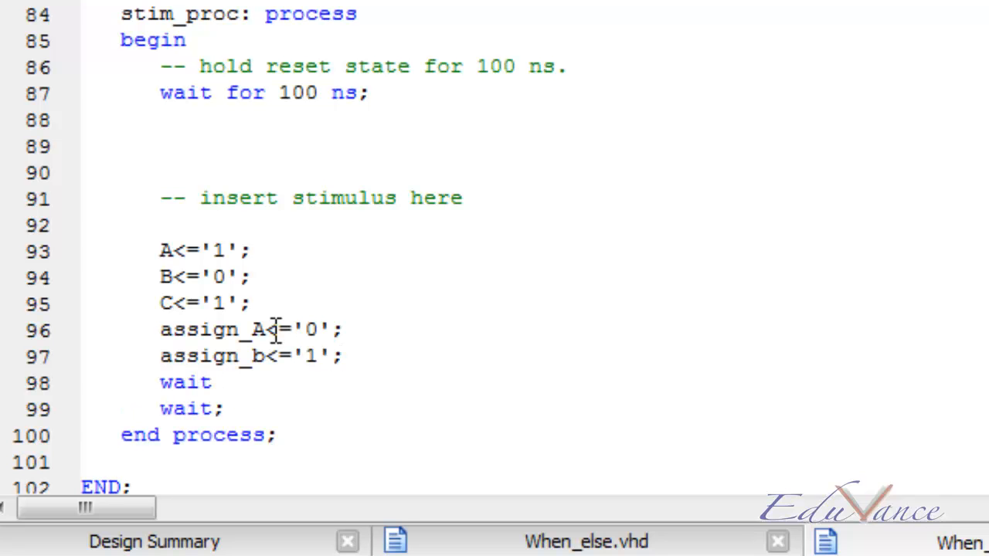
text(for 10 ns;)
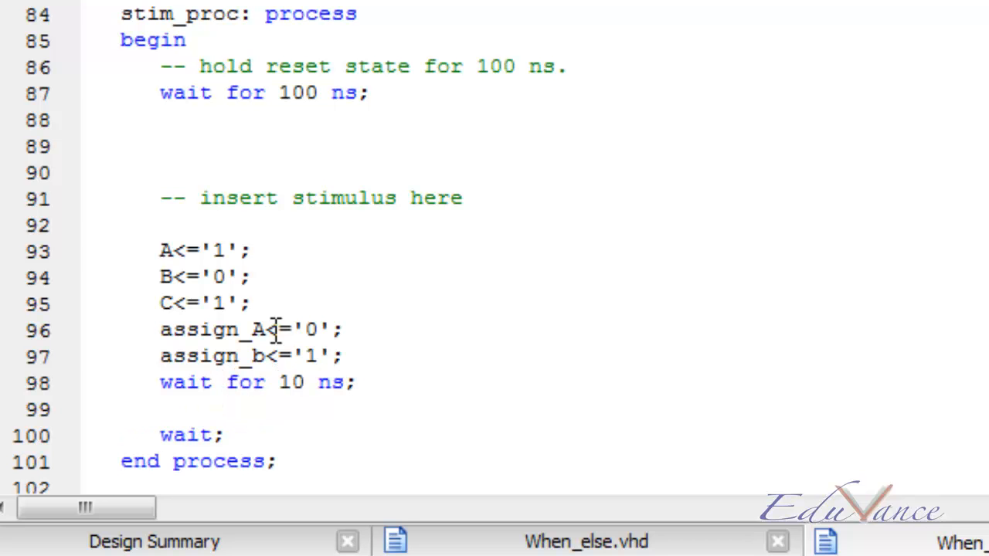
Step: Add the second pair assign_A<='1'; assign_B<='0'; followed by a wait for 10 ns
text(assign)
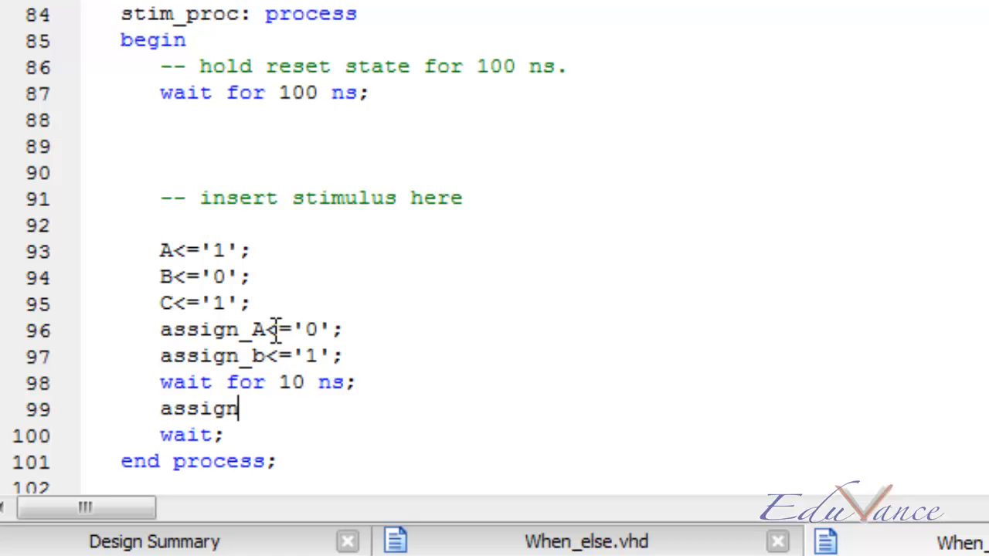
text(_a<)
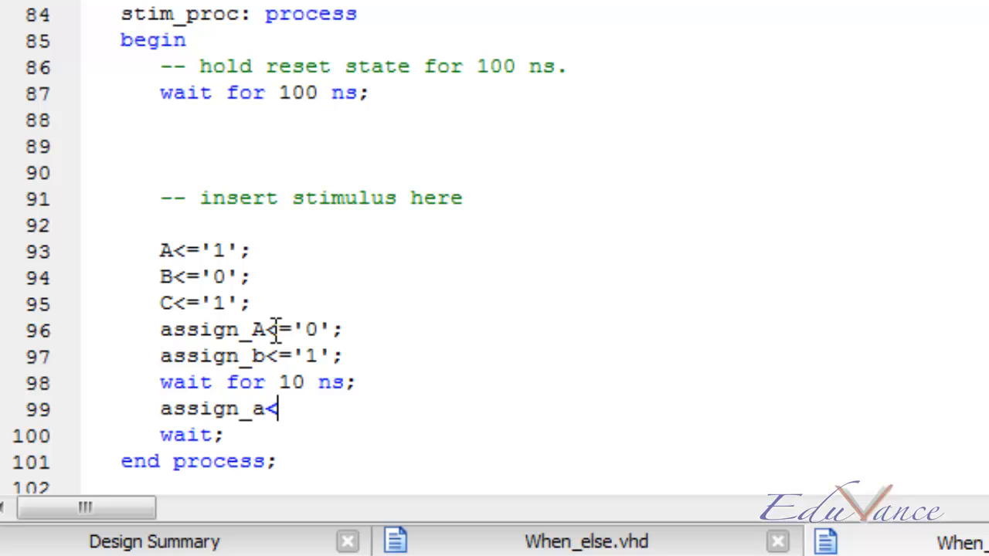
text(=)
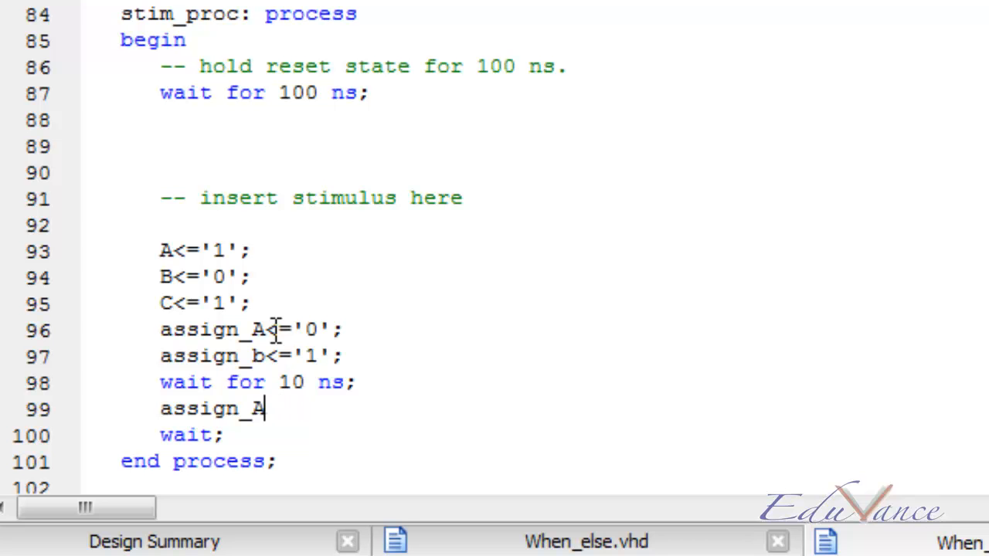
text(<=)
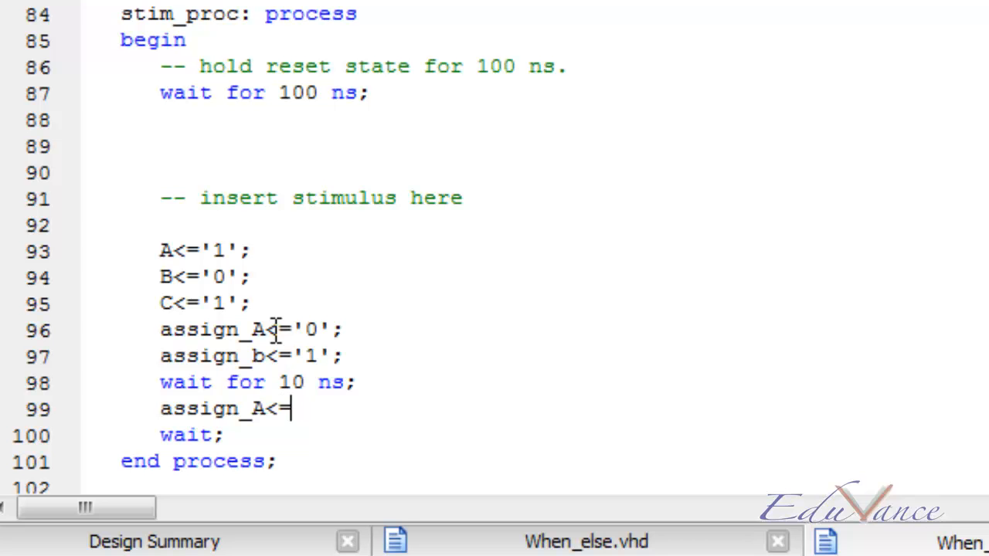
text(1';)
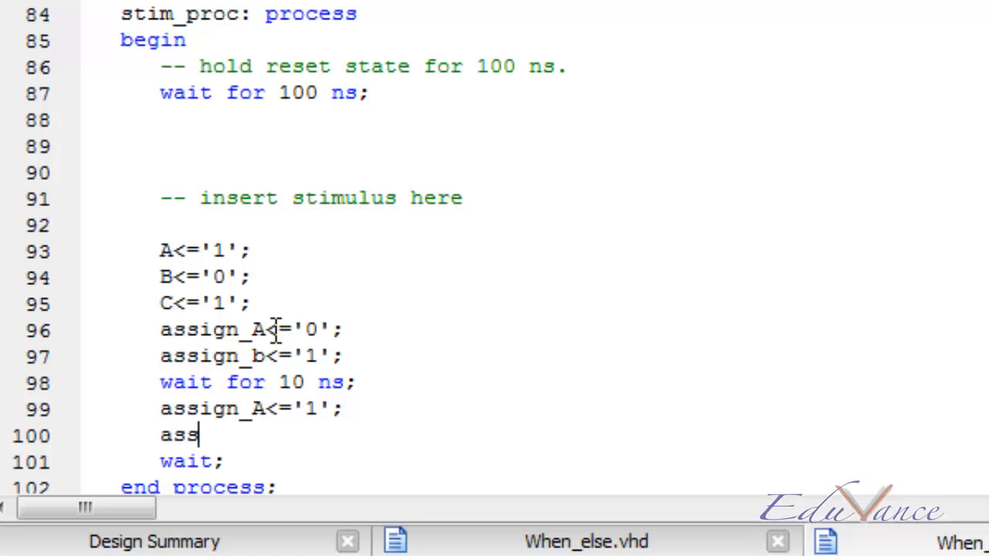
text(ign_B<='0';)
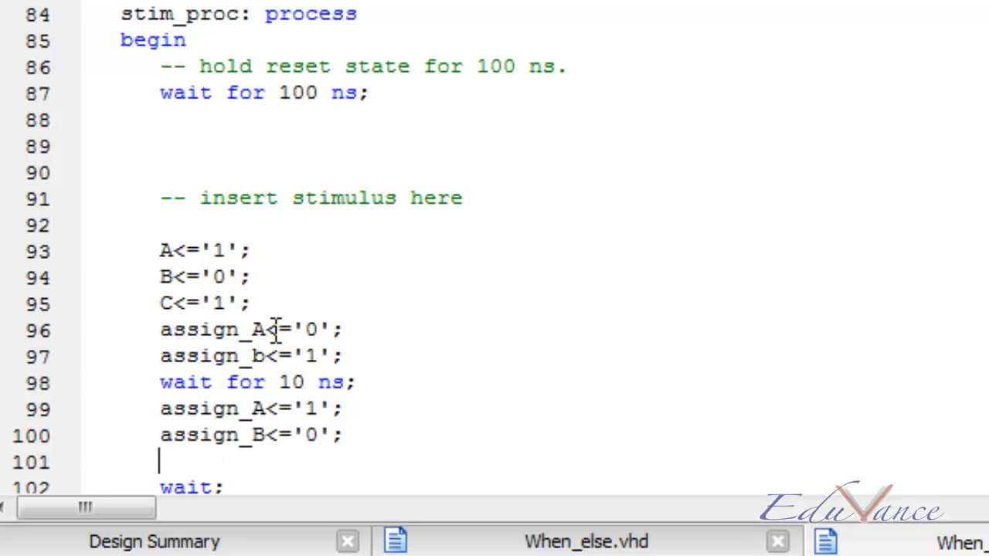
text(w)
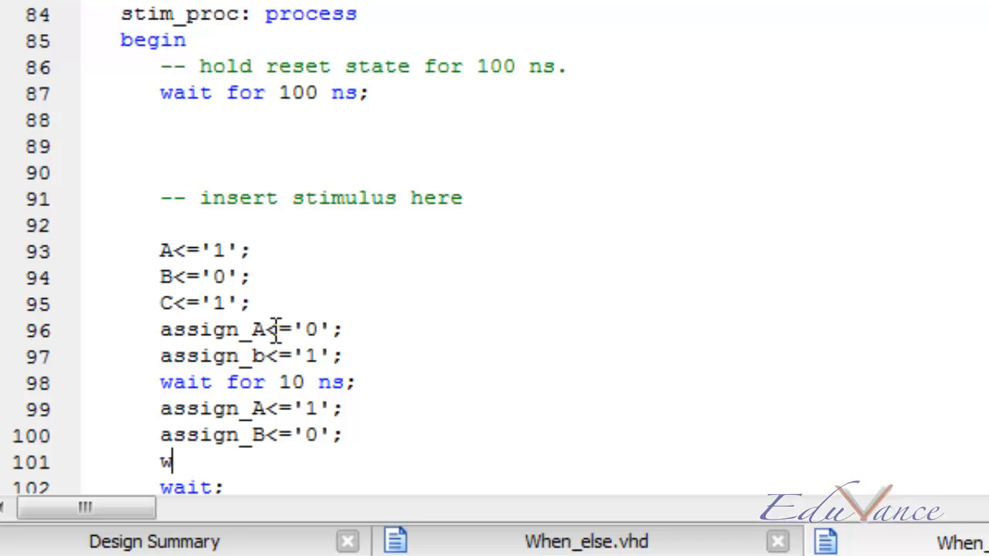
text(ait)
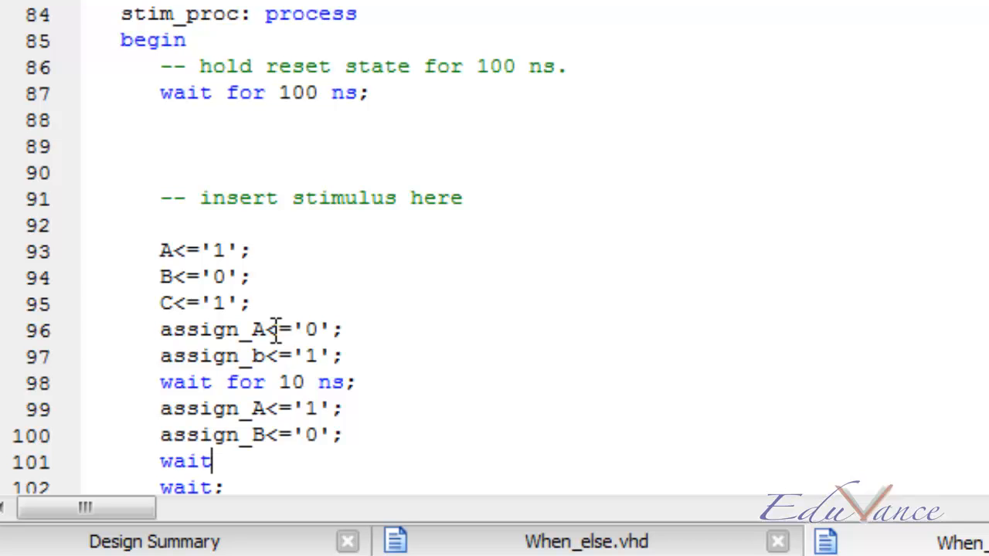
text(for 10)
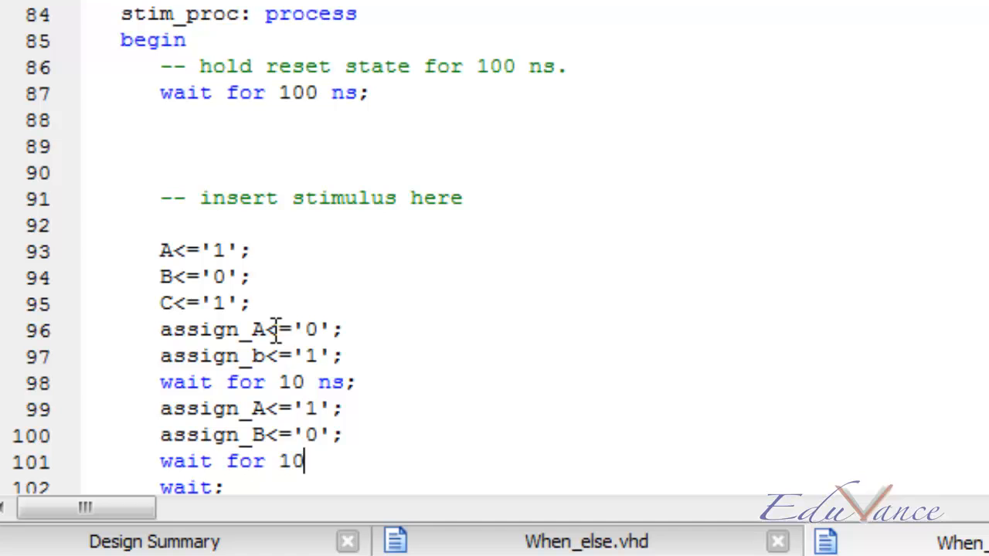
text(nsl;)
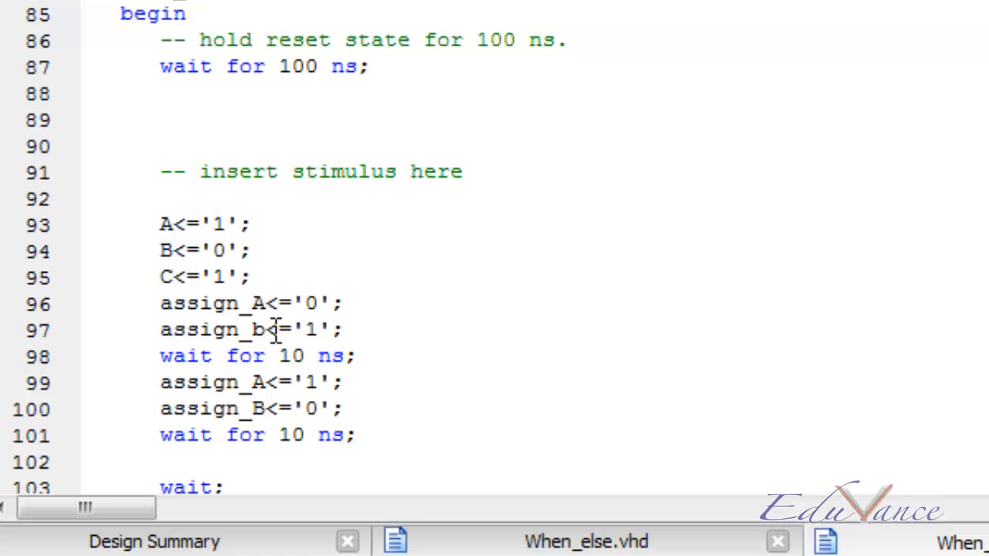
Step: Add the third pair assign_A<='0'; assign_B<='0'; to finish the stimulus
text(assign_A<='0')
text(assign_B<='0)
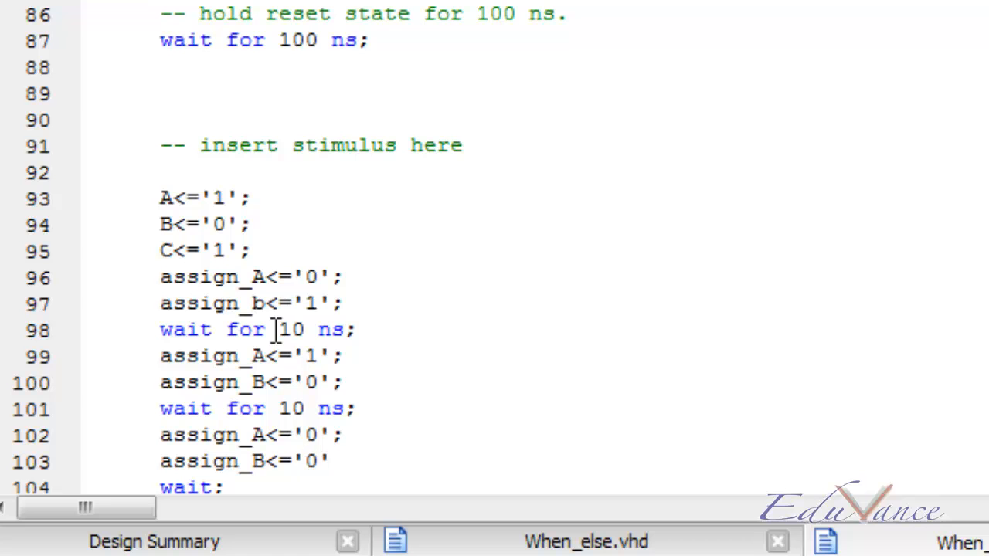
text(;)
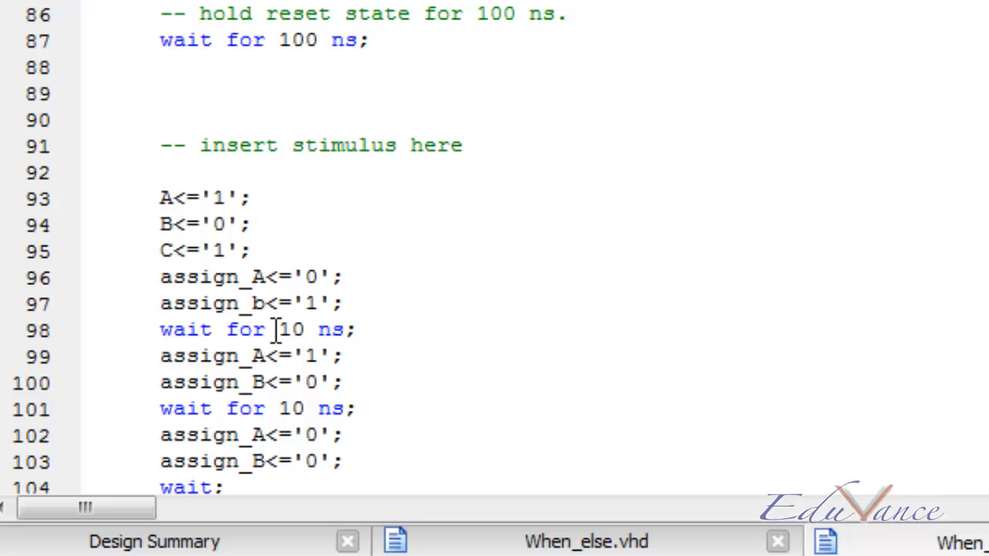
mouse_move(275, 330)
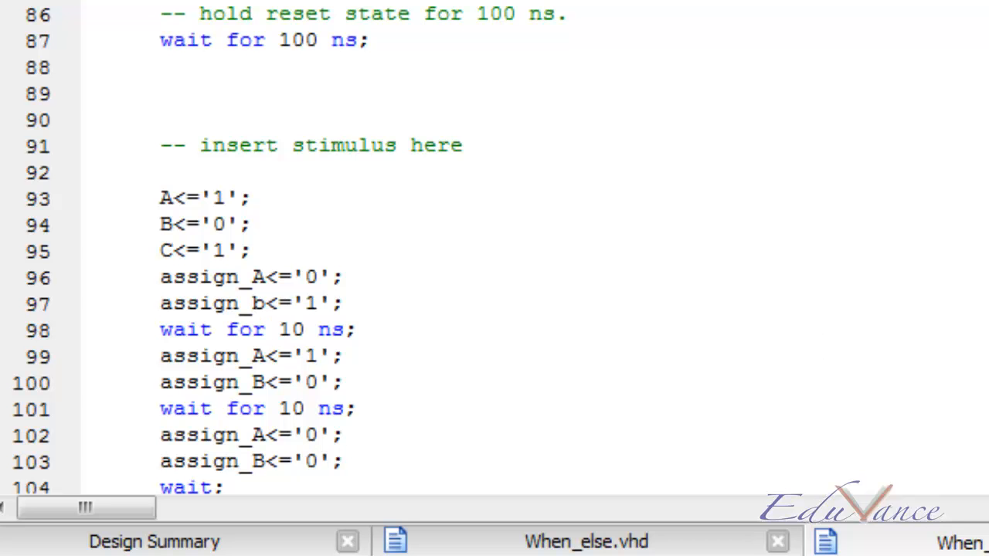
Step: Run Behavioral Check Syntax on the test bench, then Simulate Behavioral Model to launch ISim
scroll(down, 3)
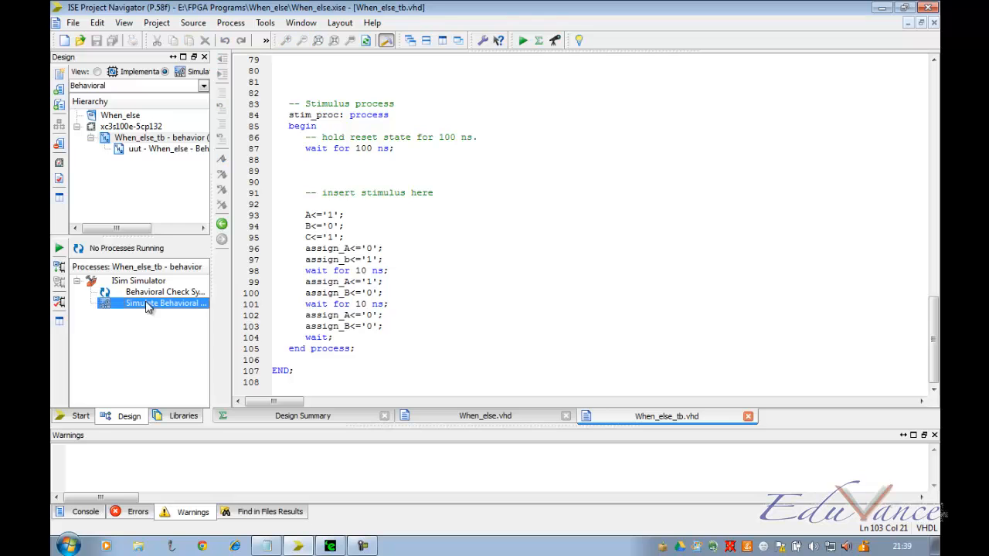
double_click(163, 290)
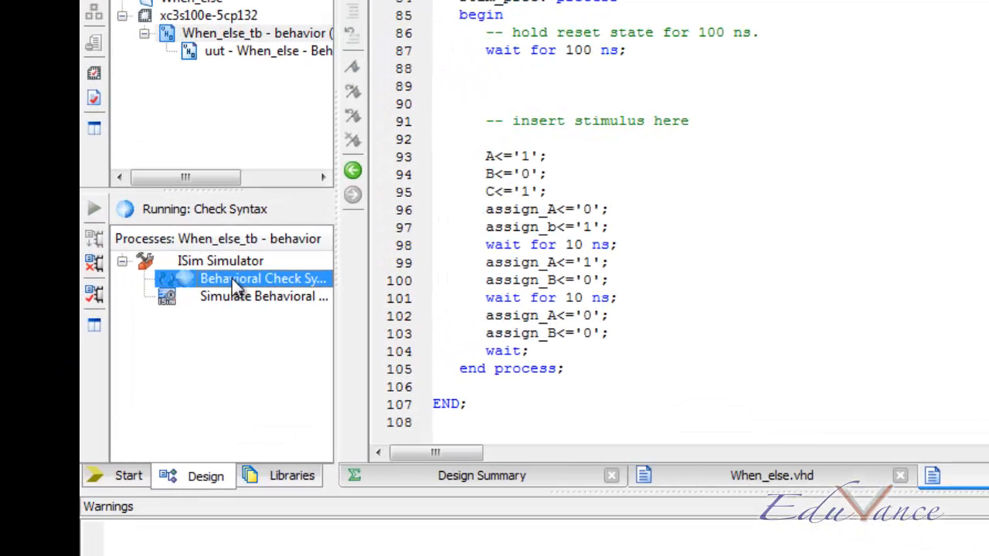
double_click(262, 297)
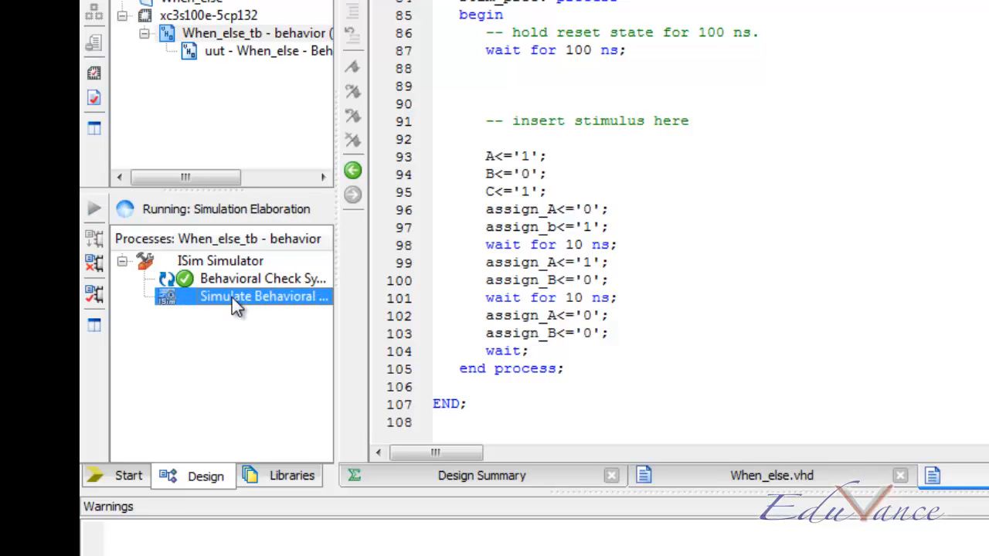
mouse_move(256, 342)
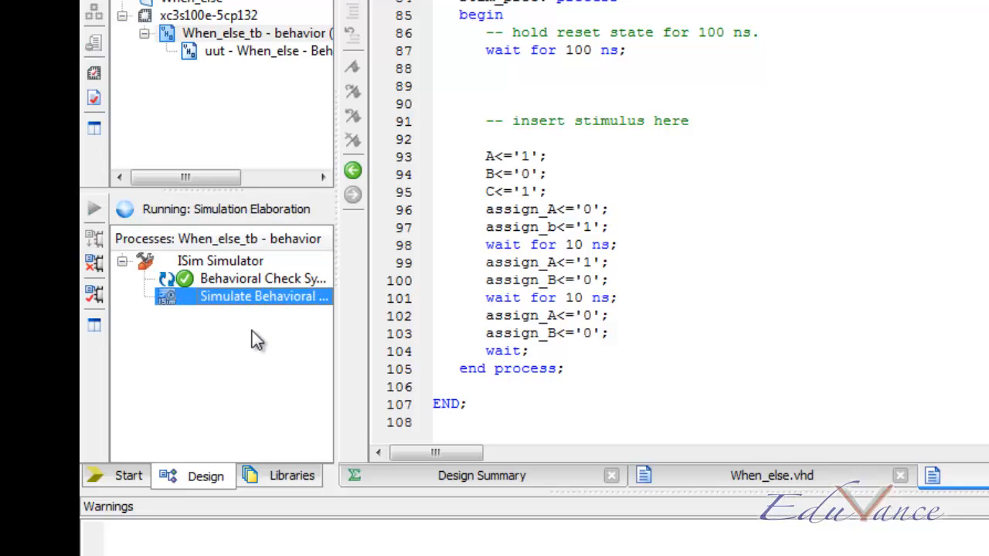
mouse_move(204, 275)
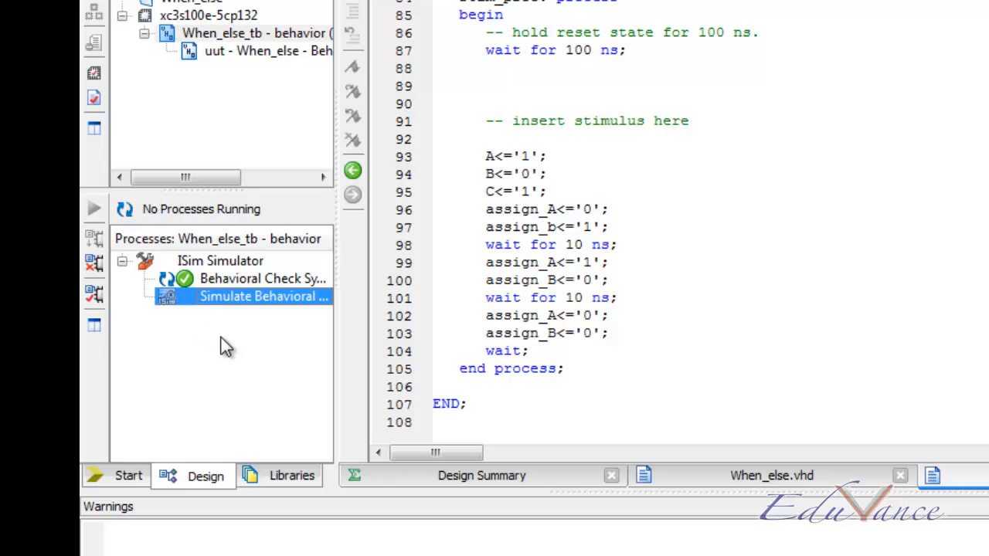
double_click(262, 296)
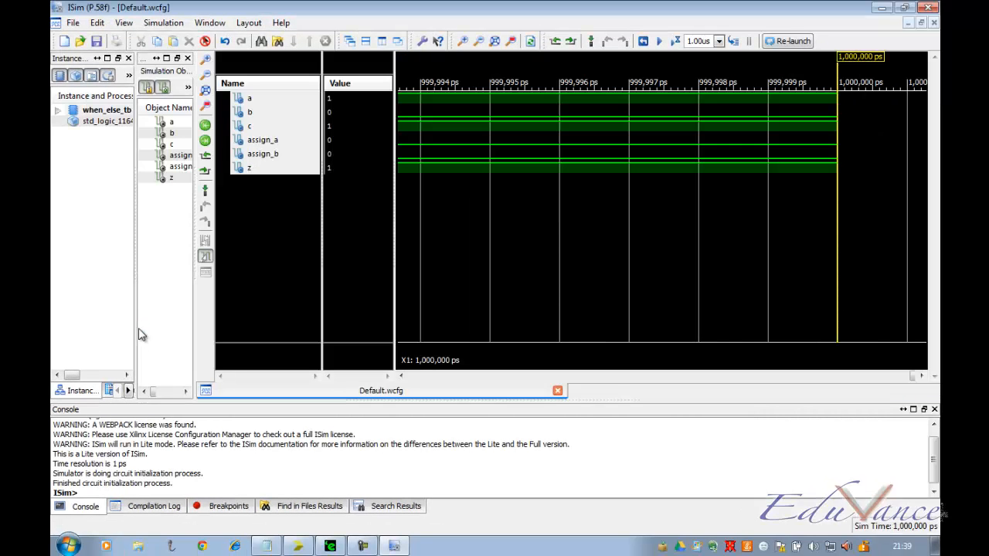
mouse_move(400, 204)
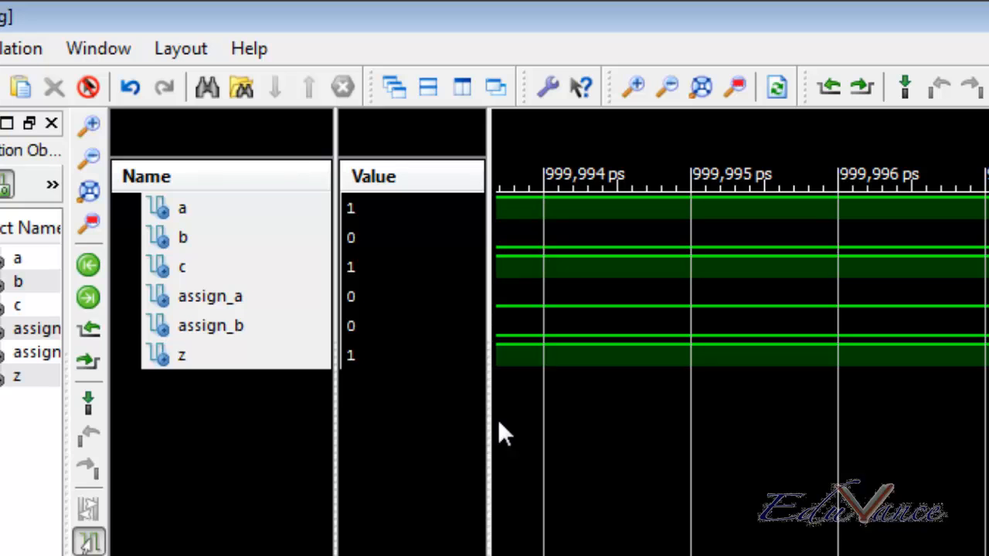
mouse_move(645, 147)
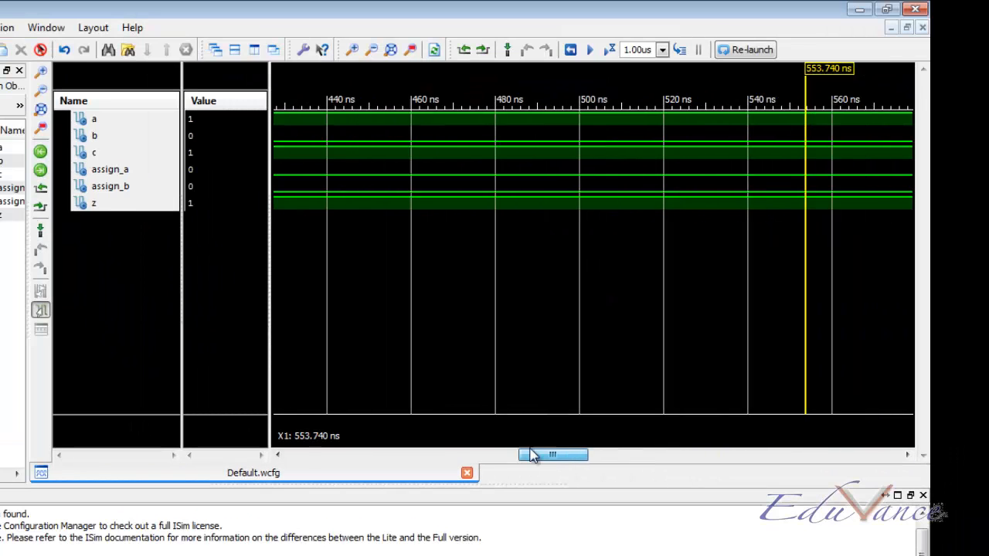
Step: Scroll the waveform back toward the start to show the 80–120 ns transitions
drag(553, 454, 377, 454)
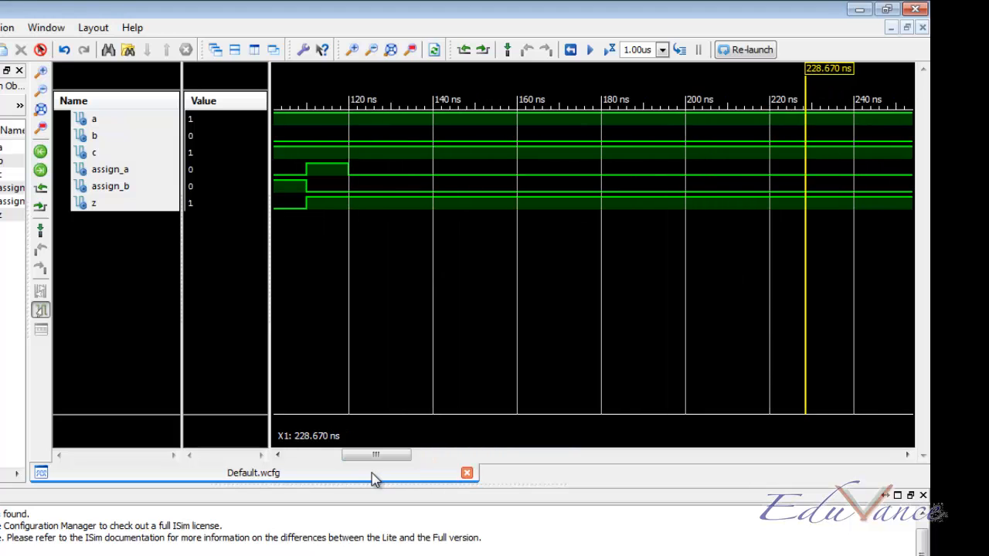
drag(377, 454, 333, 454)
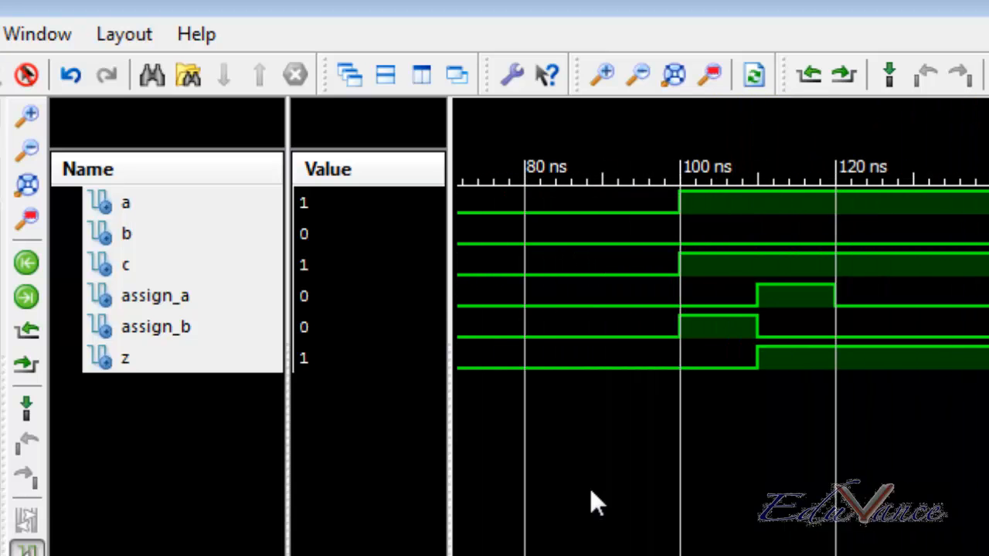
mouse_move(71, 74)
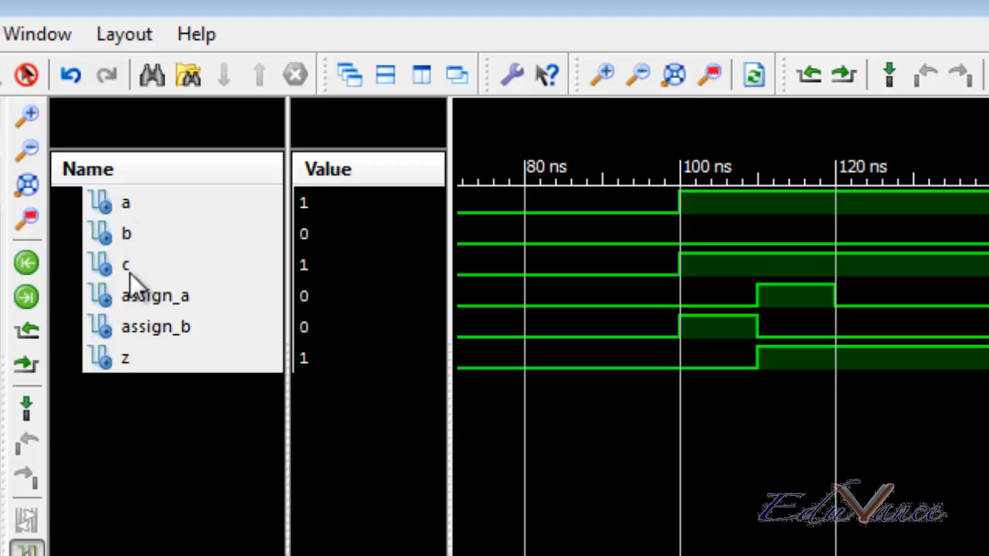
mouse_move(327, 250)
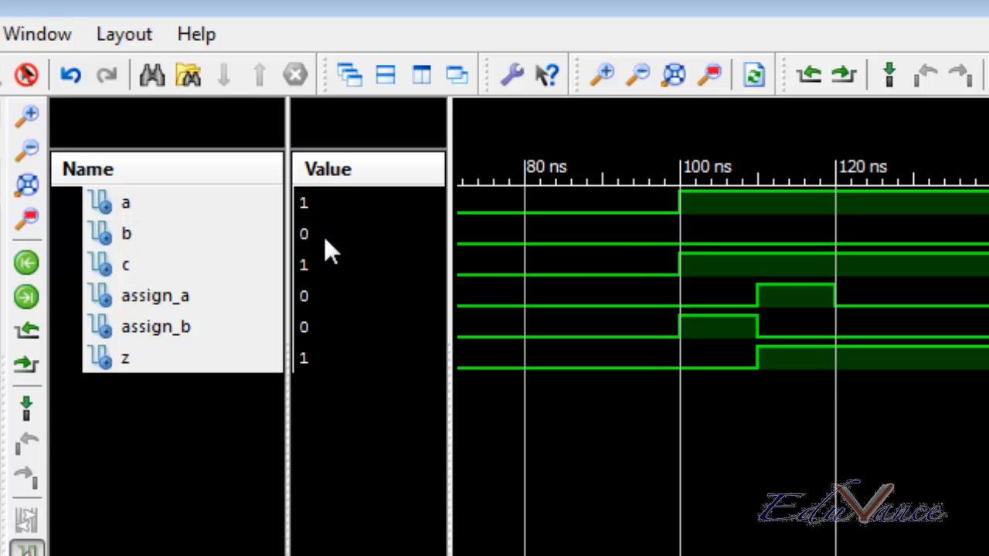
Step: Place the time marker near 85 ns, where all six signals read 0
click(125, 202)
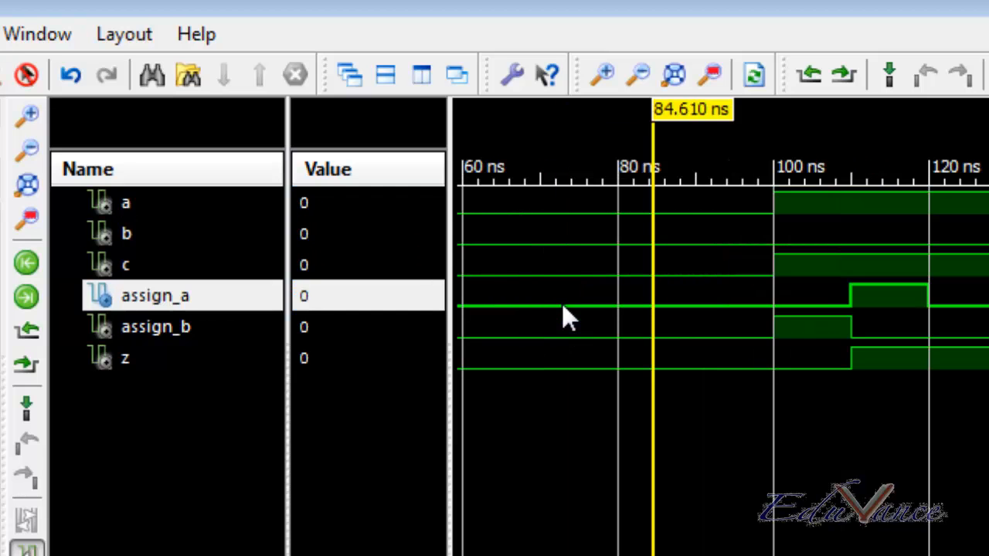
mouse_move(760, 244)
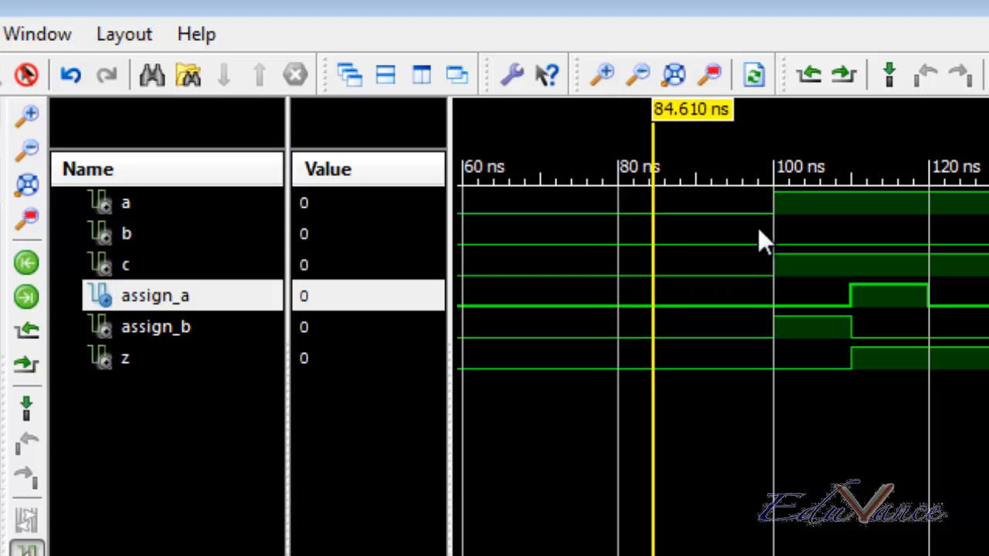
mouse_move(785, 182)
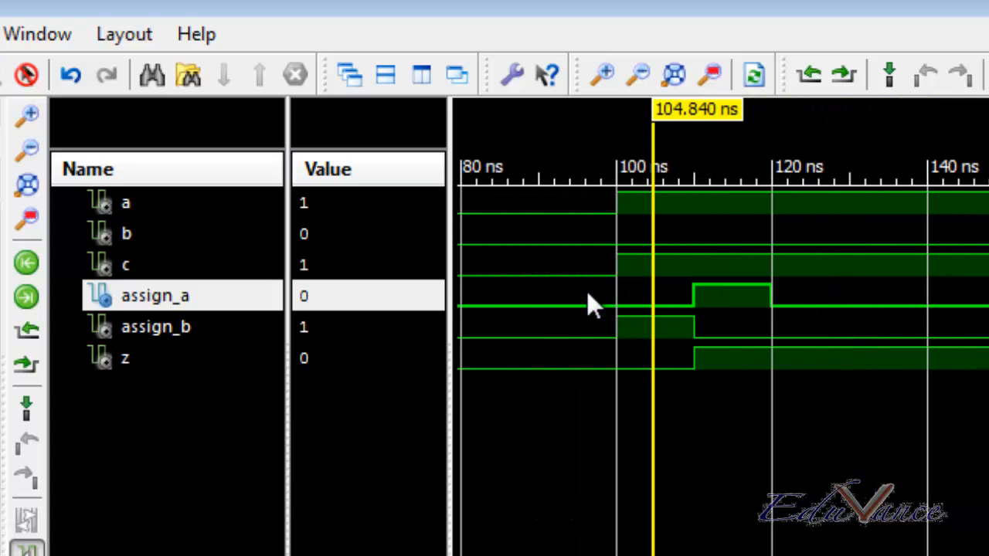
mouse_move(657, 325)
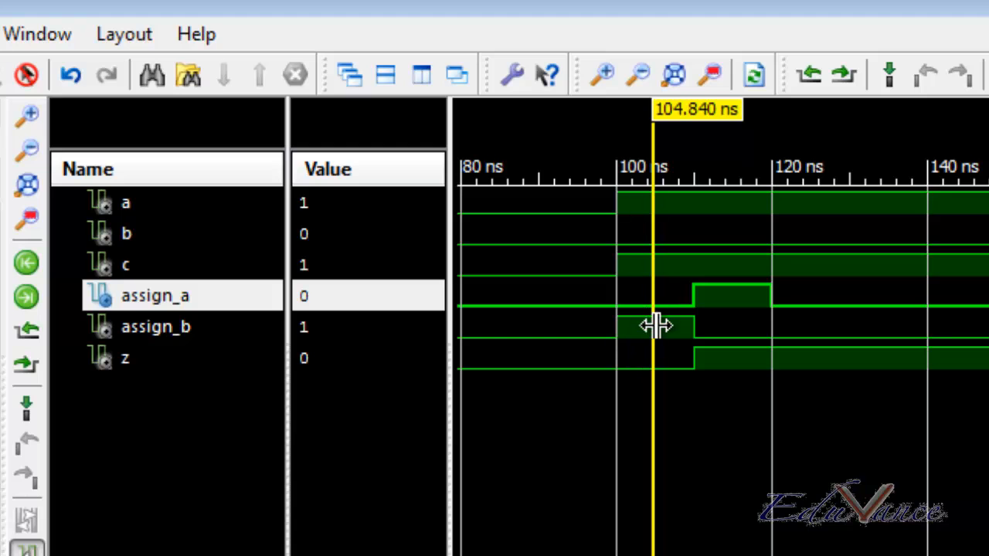
mouse_move(692, 336)
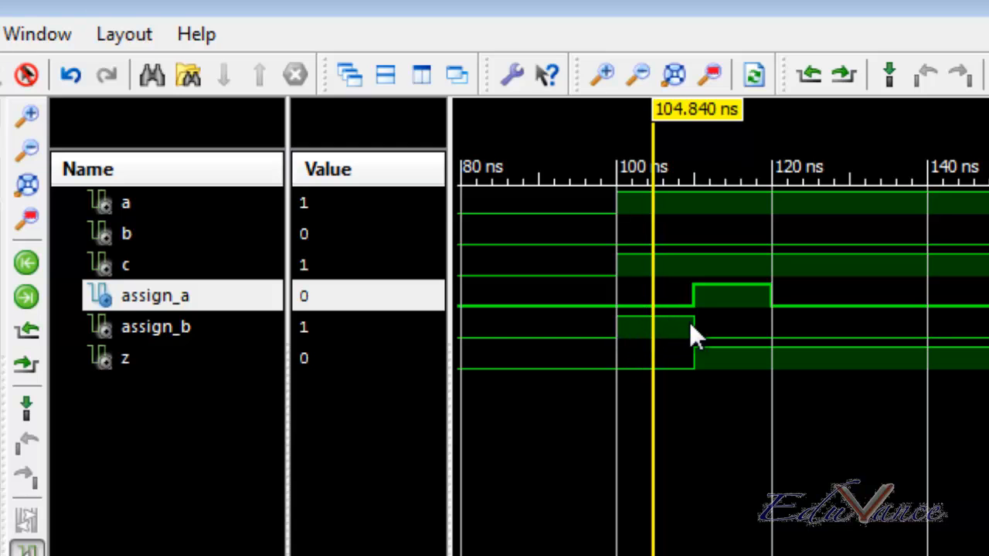
mouse_move(652, 312)
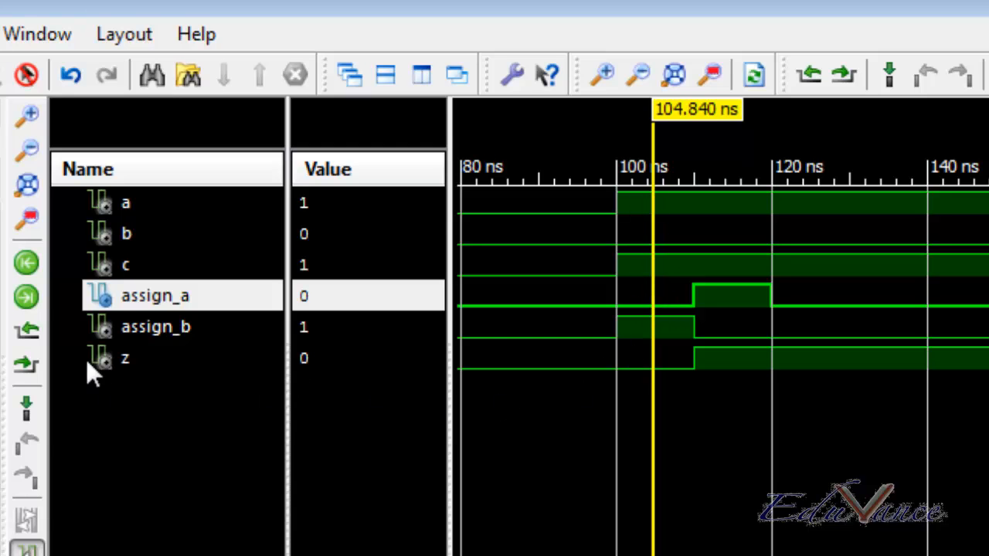
mouse_move(687, 370)
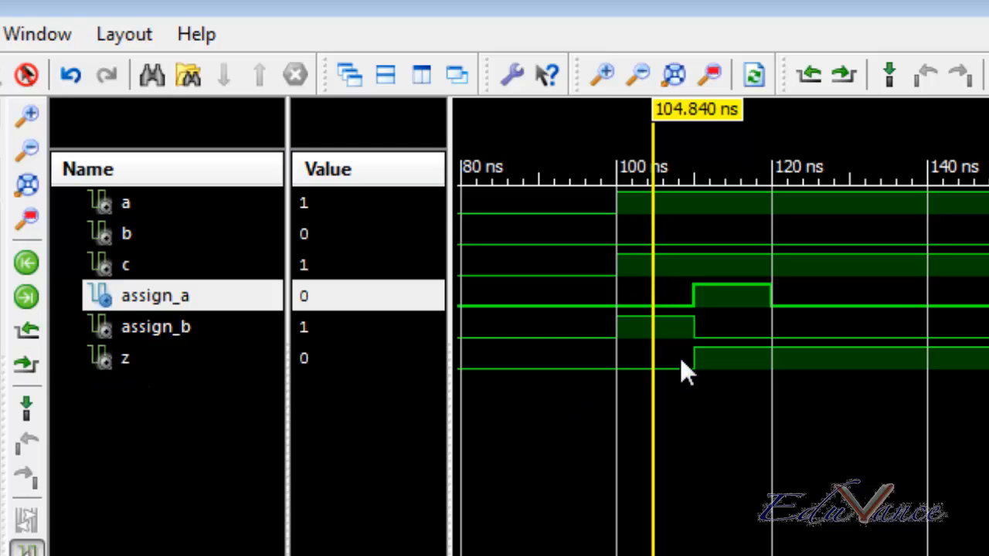
mouse_move(590, 291)
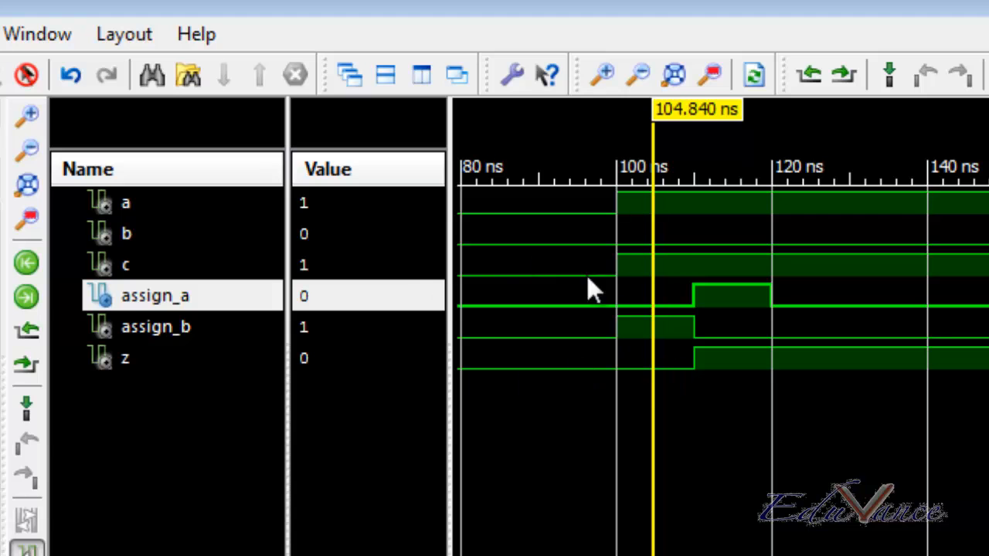
mouse_move(651, 507)
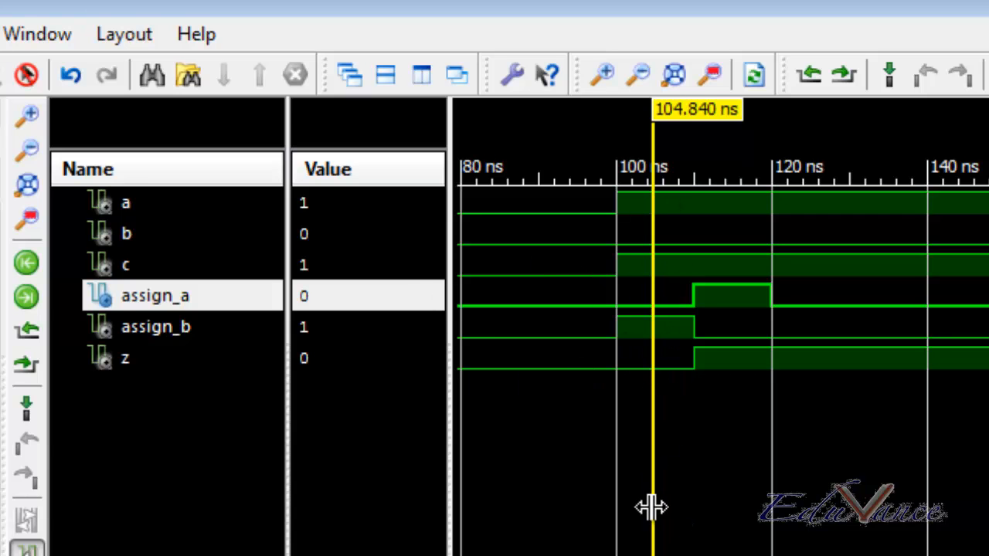
mouse_move(655, 324)
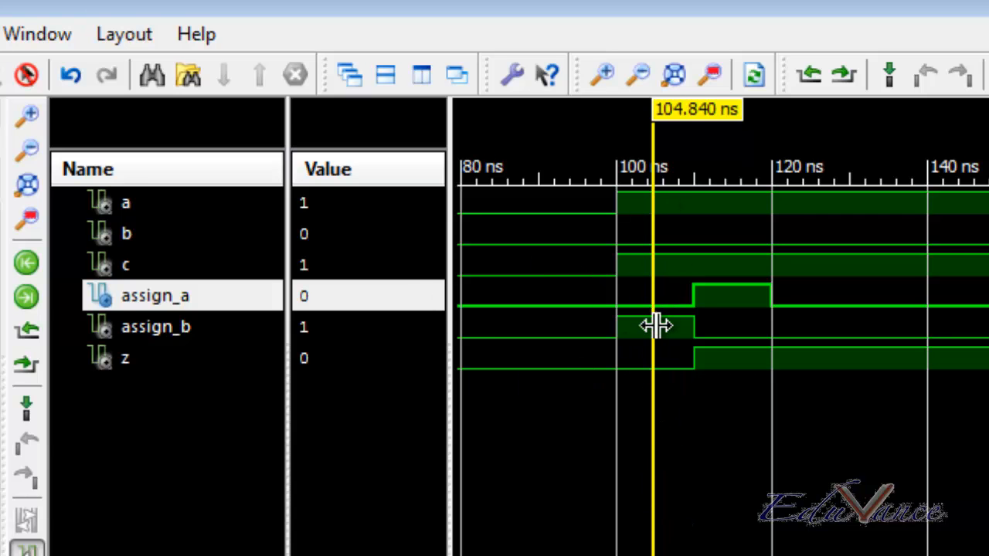
mouse_move(667, 254)
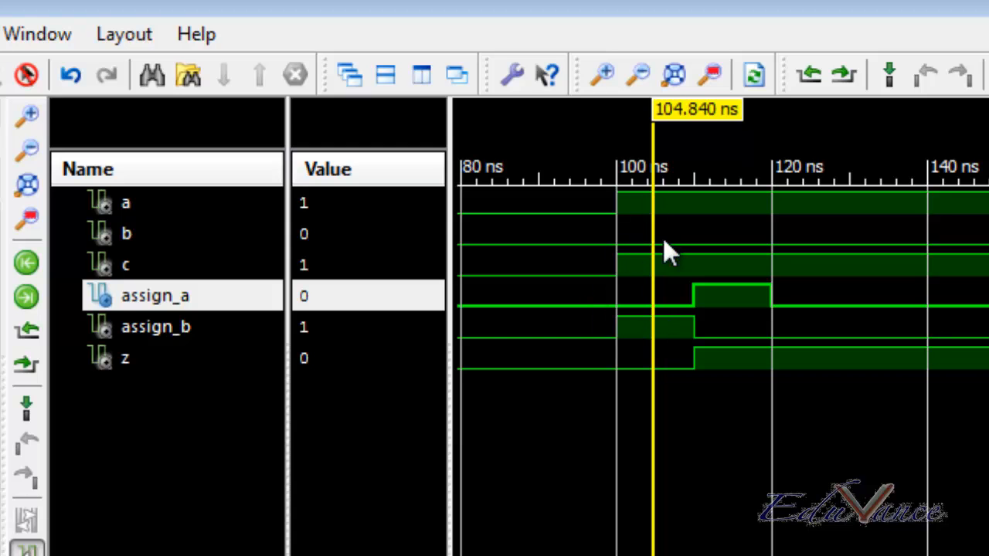
mouse_move(652, 239)
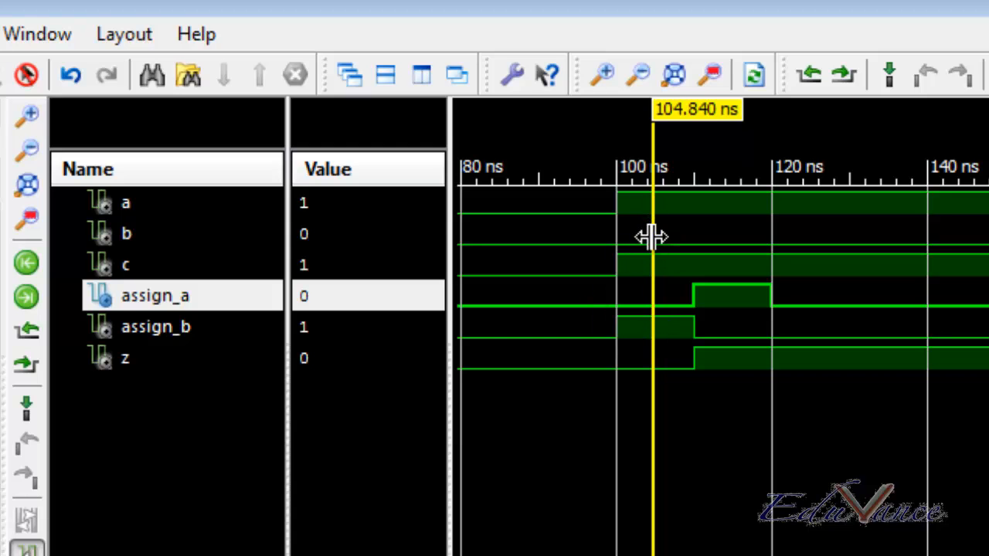
mouse_move(652, 231)
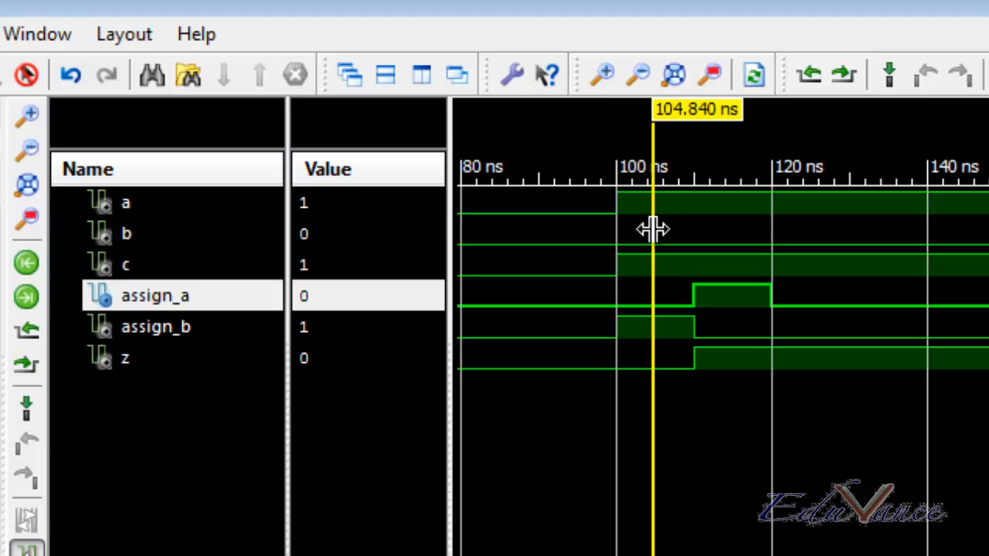
mouse_move(647, 386)
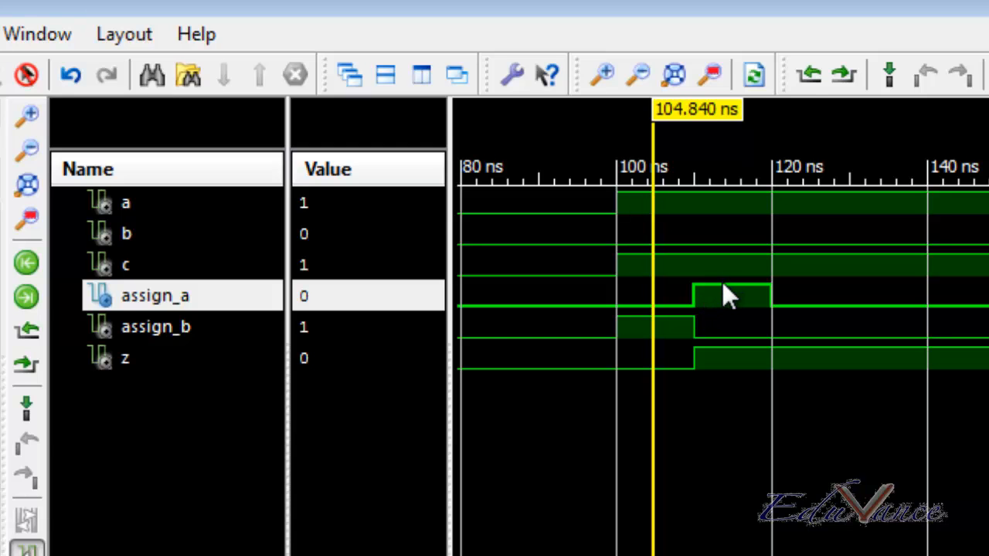
Step: Move the time marker to about 113–114 ns, reading a=1, c=1, assign_a=1 and z=1
drag(652, 281, 726, 281)
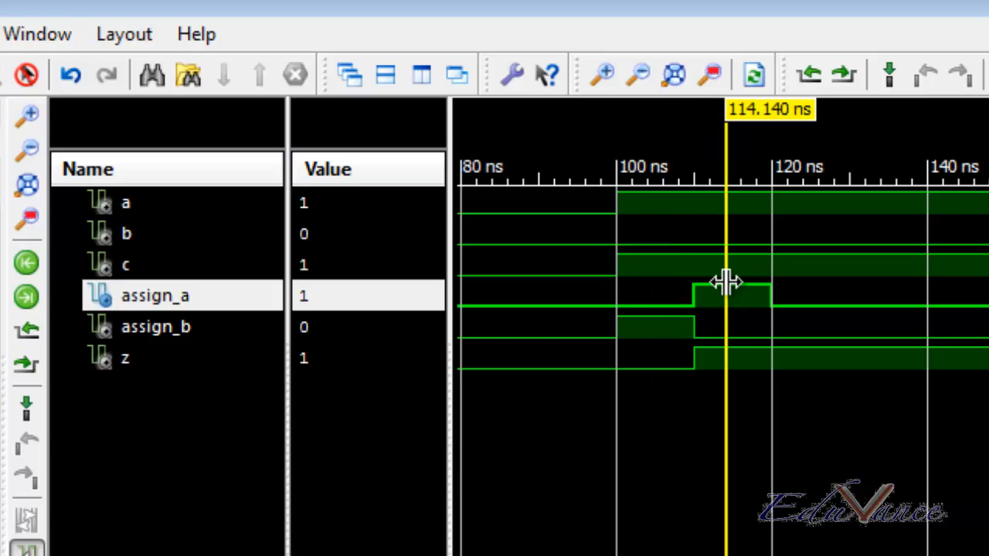
mouse_move(750, 409)
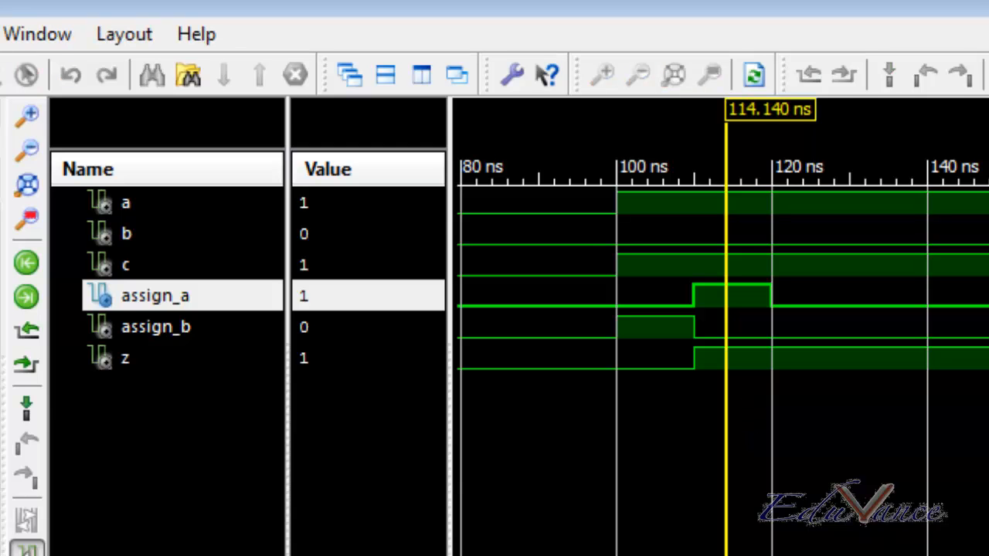
mouse_move(742, 240)
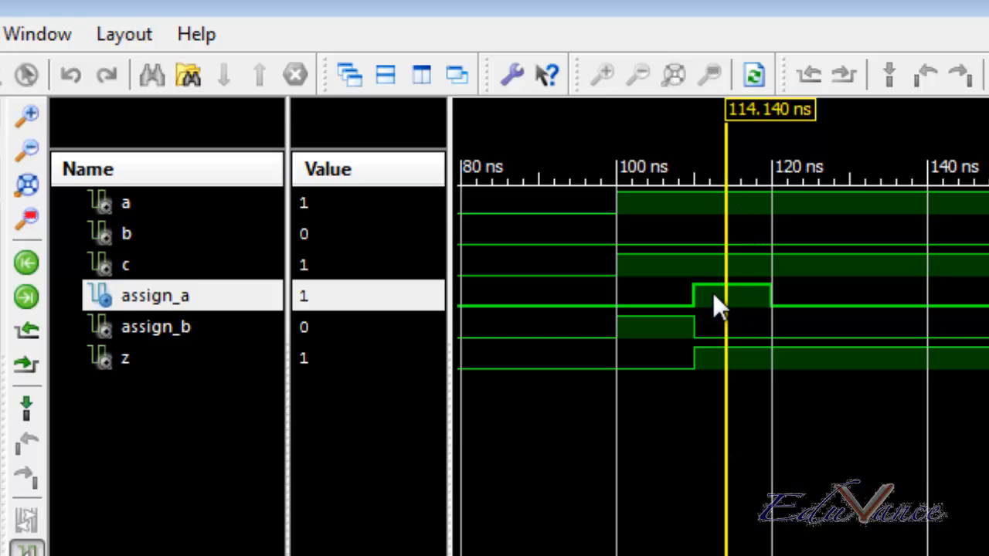
mouse_move(723, 343)
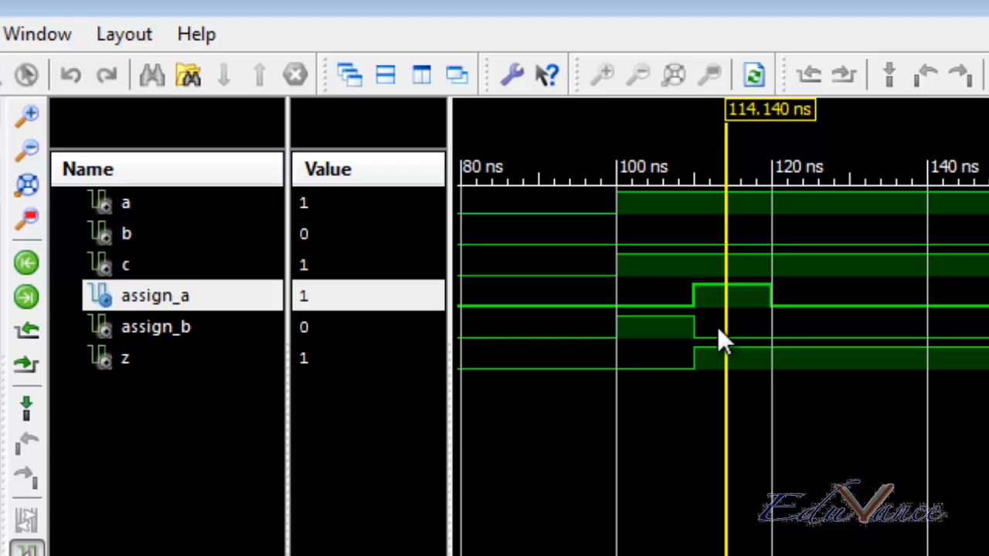
mouse_move(729, 268)
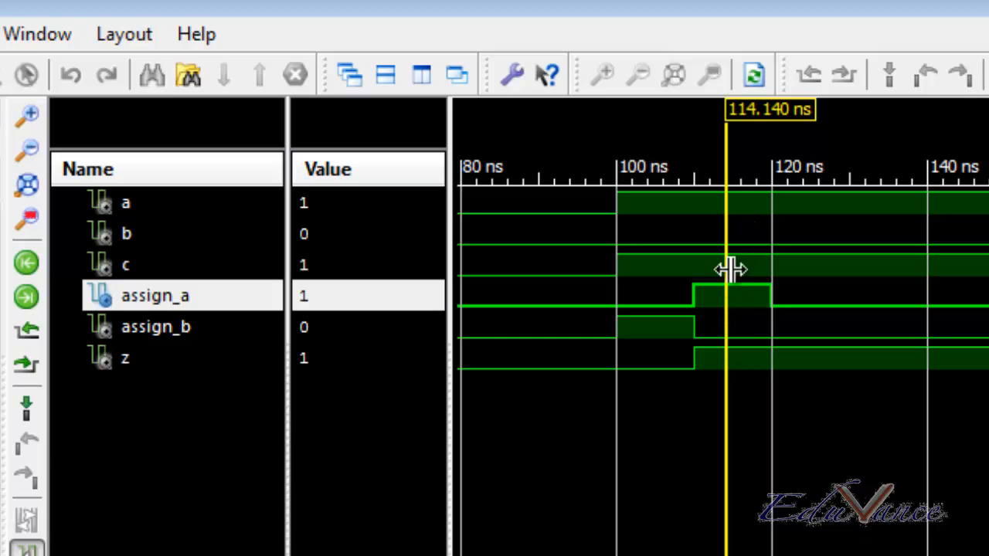
mouse_move(726, 204)
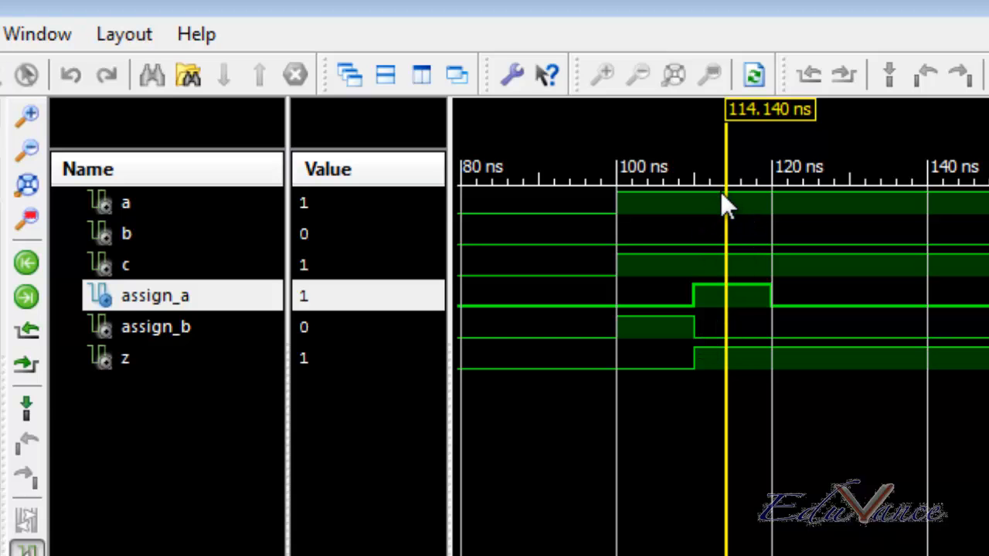
click(125, 201)
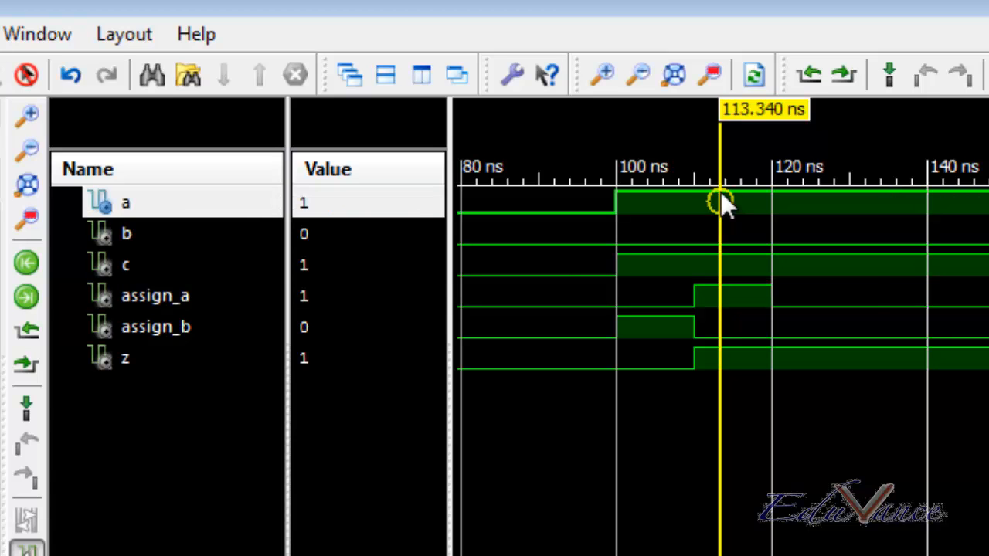